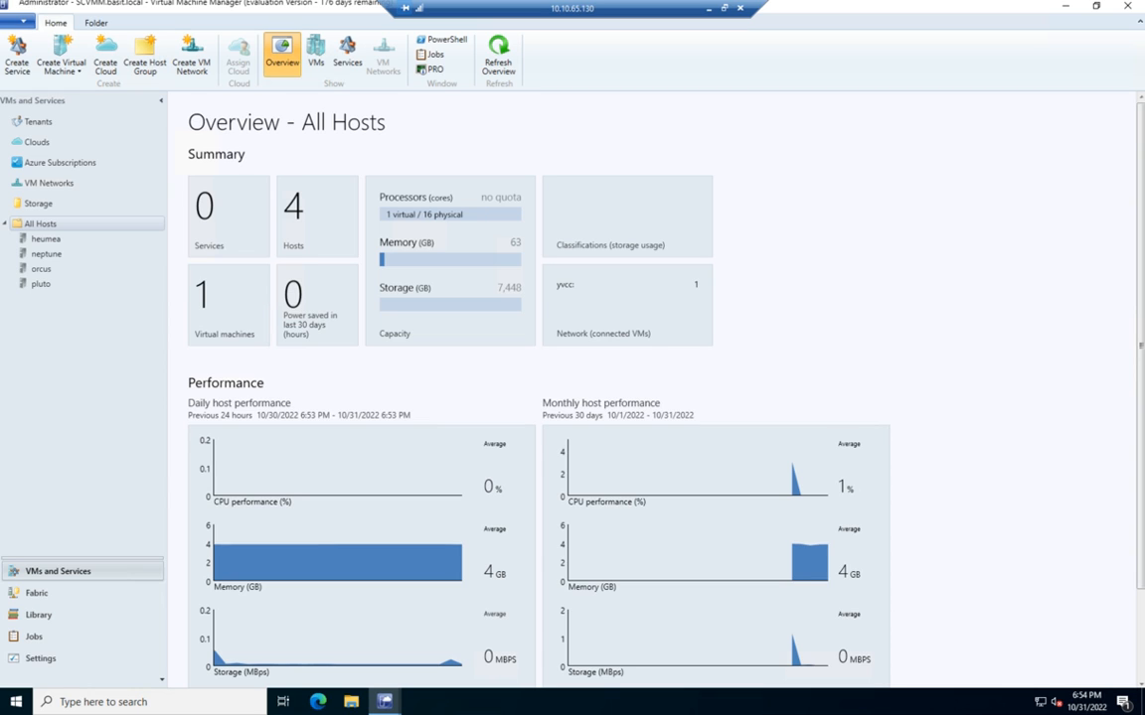
mouse_move(178, 485)
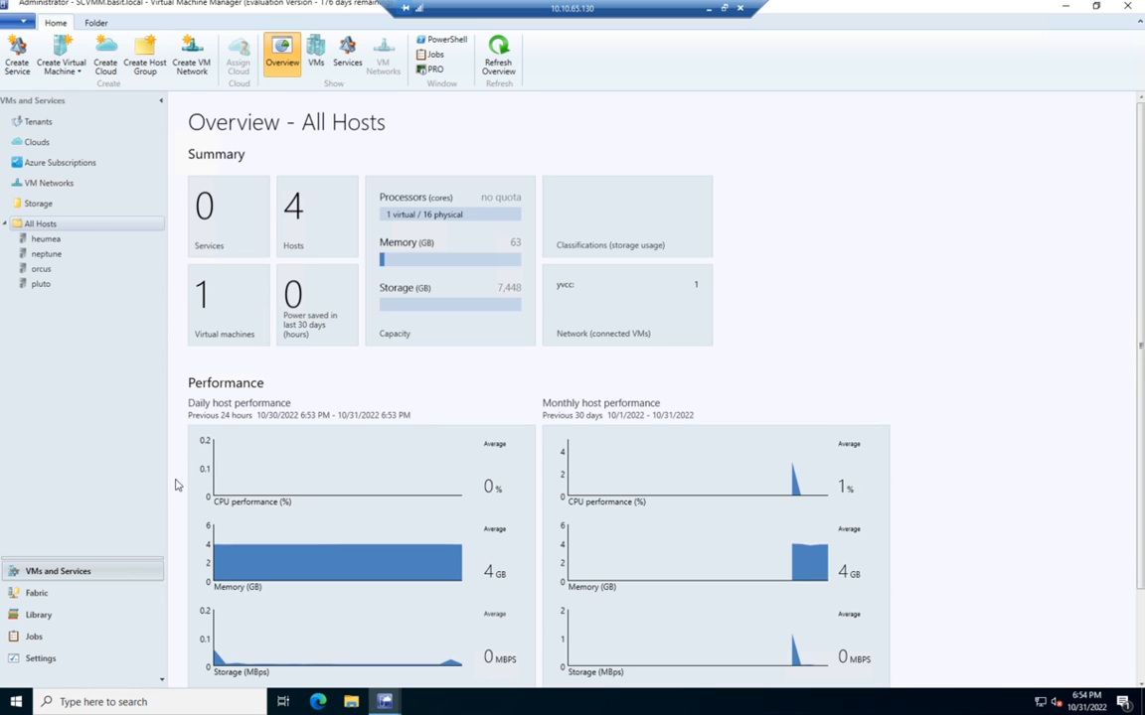
mouse_move(64, 61)
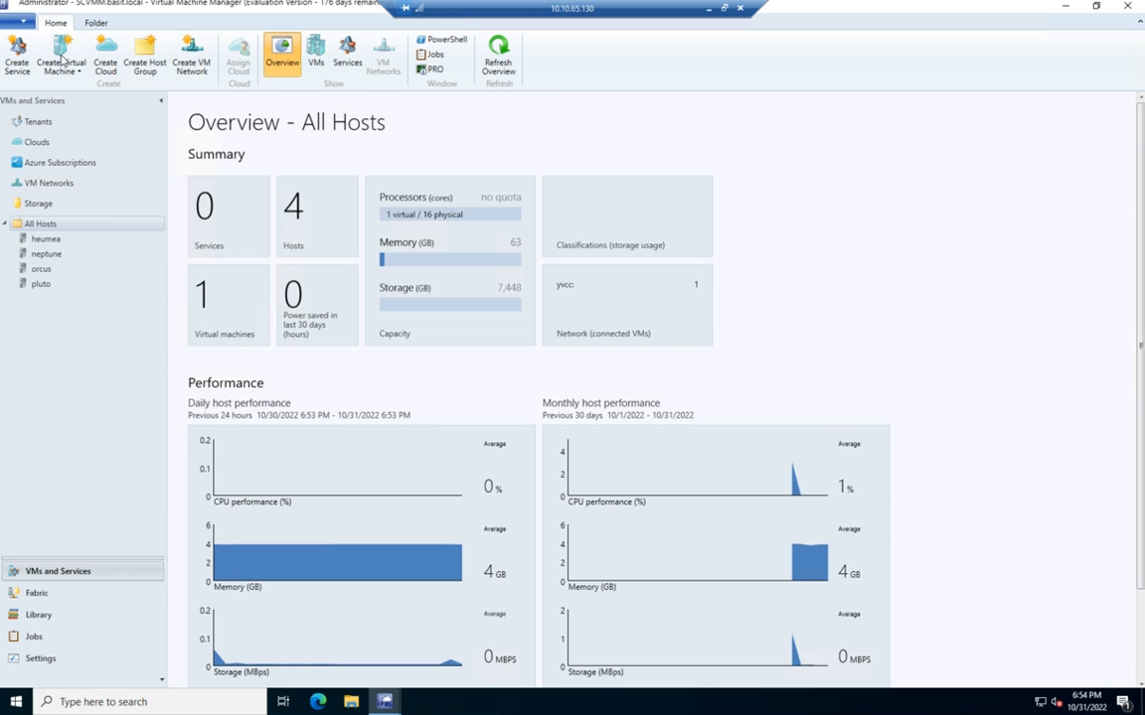
Start a new virtual machine sourced from a blank virtual hard disk.
left_click(61, 57)
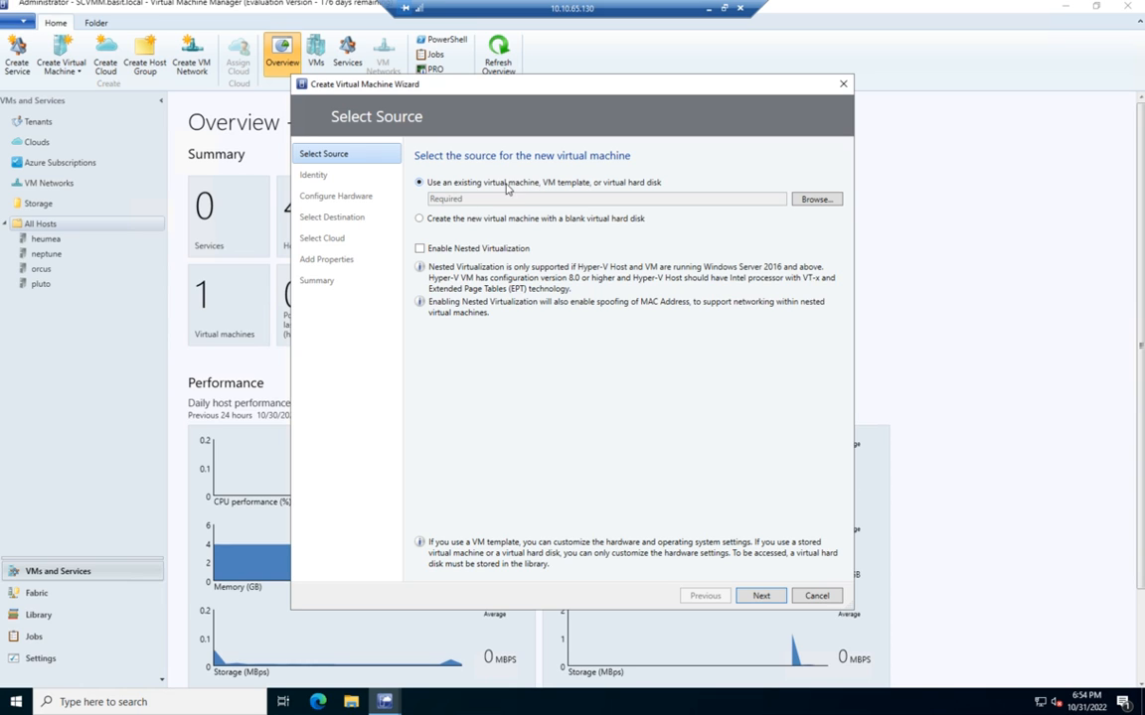
mouse_move(671, 195)
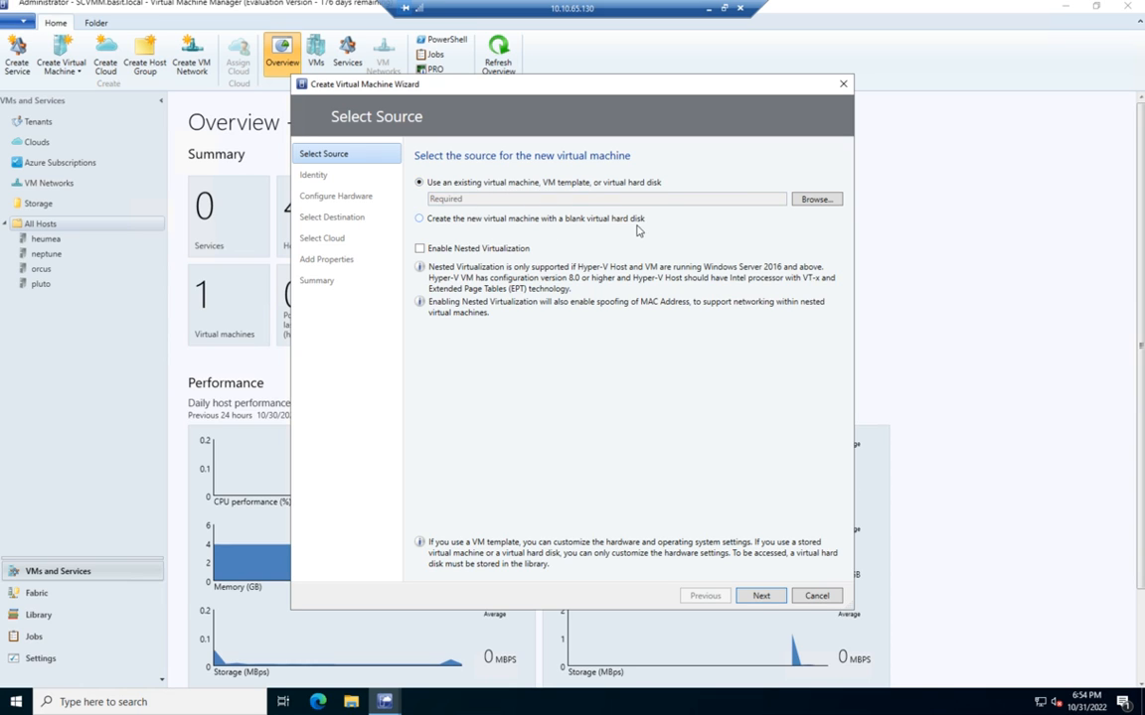
mouse_move(524, 221)
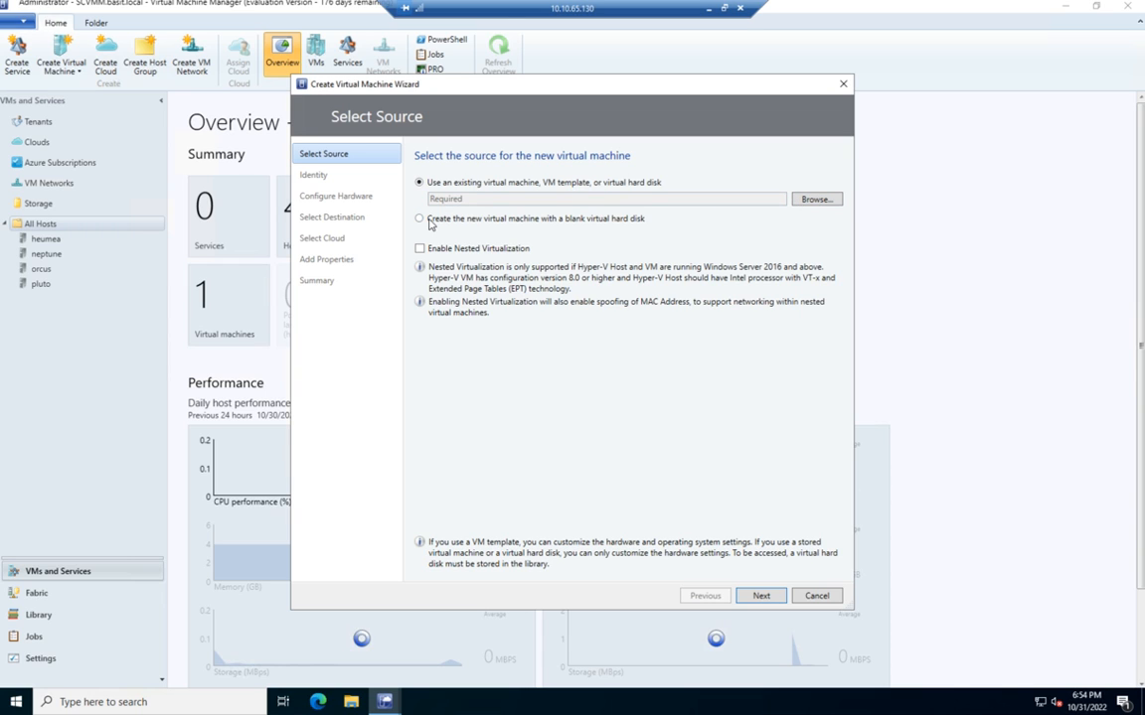
left_click(420, 218)
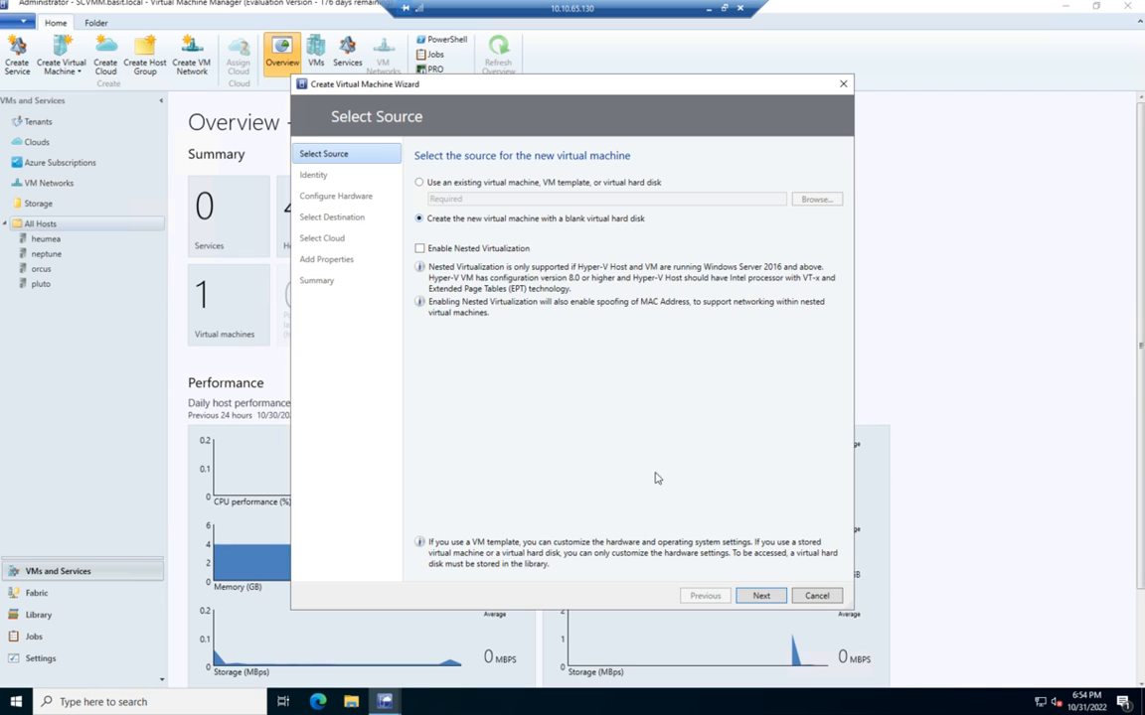
Enter Test_VM as the machine name and choose Generation 2.
left_click(760, 596)
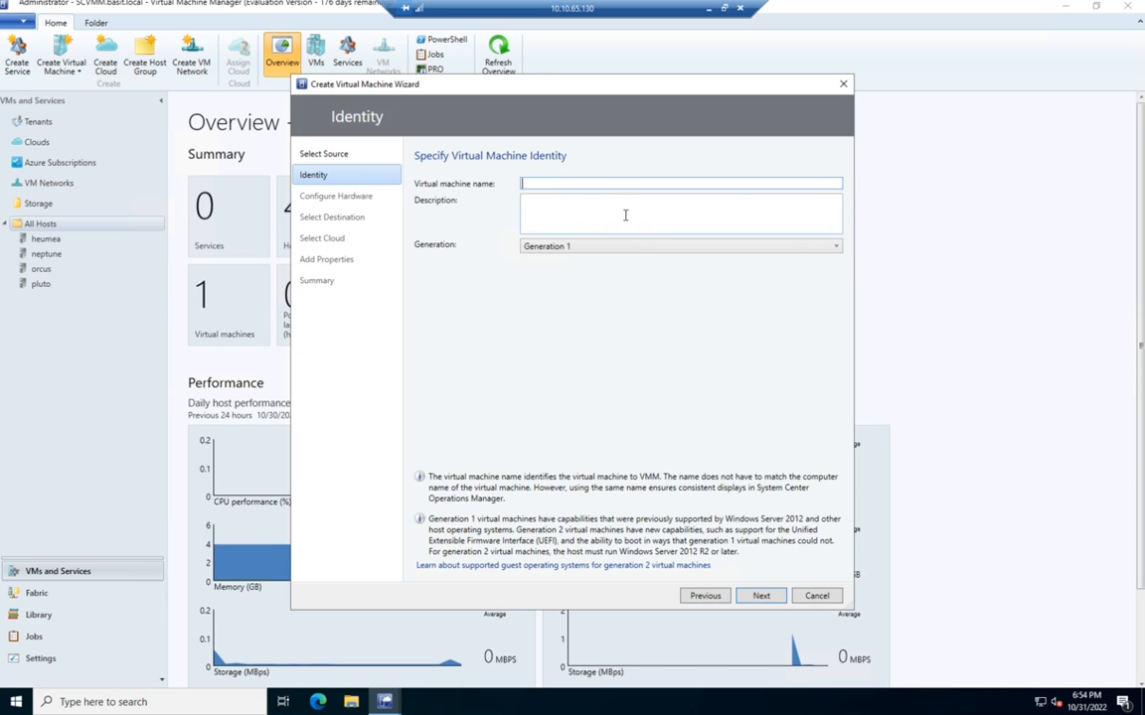
type("Test_VM")
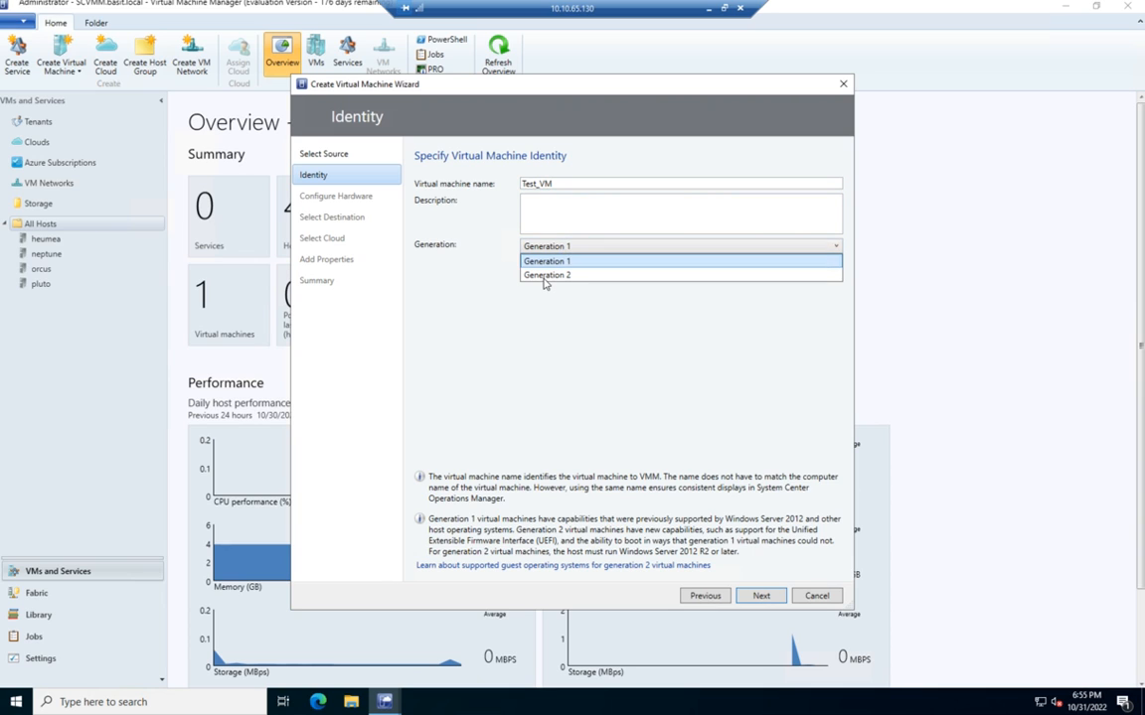
left_click(548, 275)
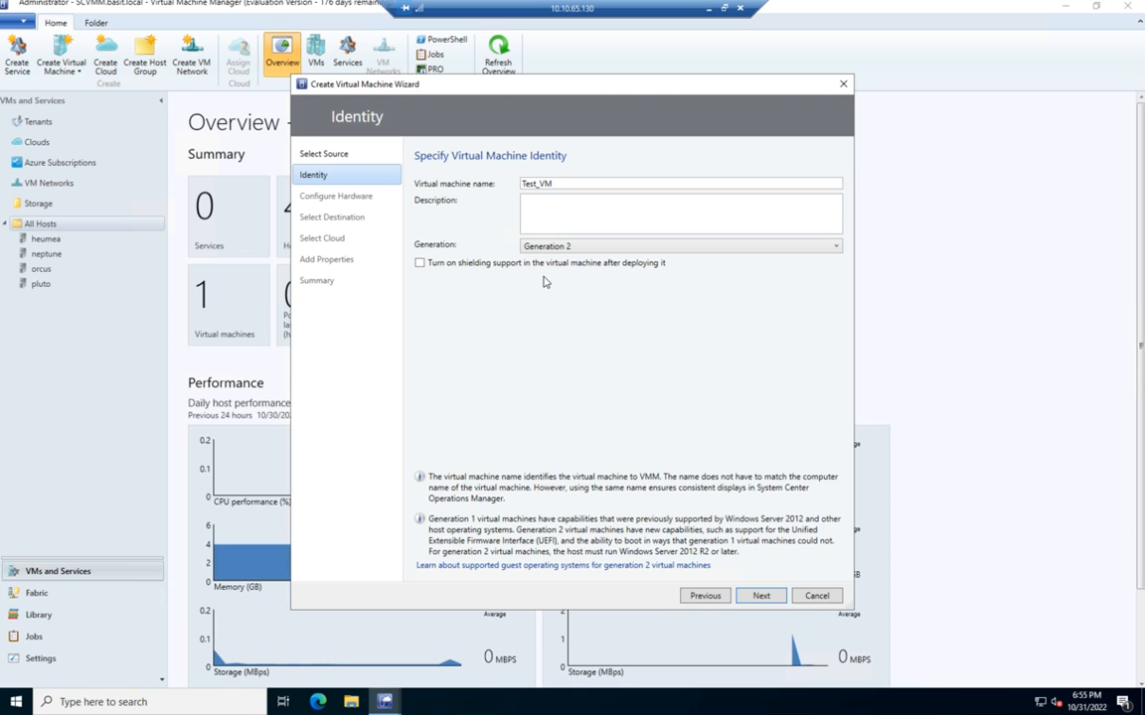
mouse_move(720, 570)
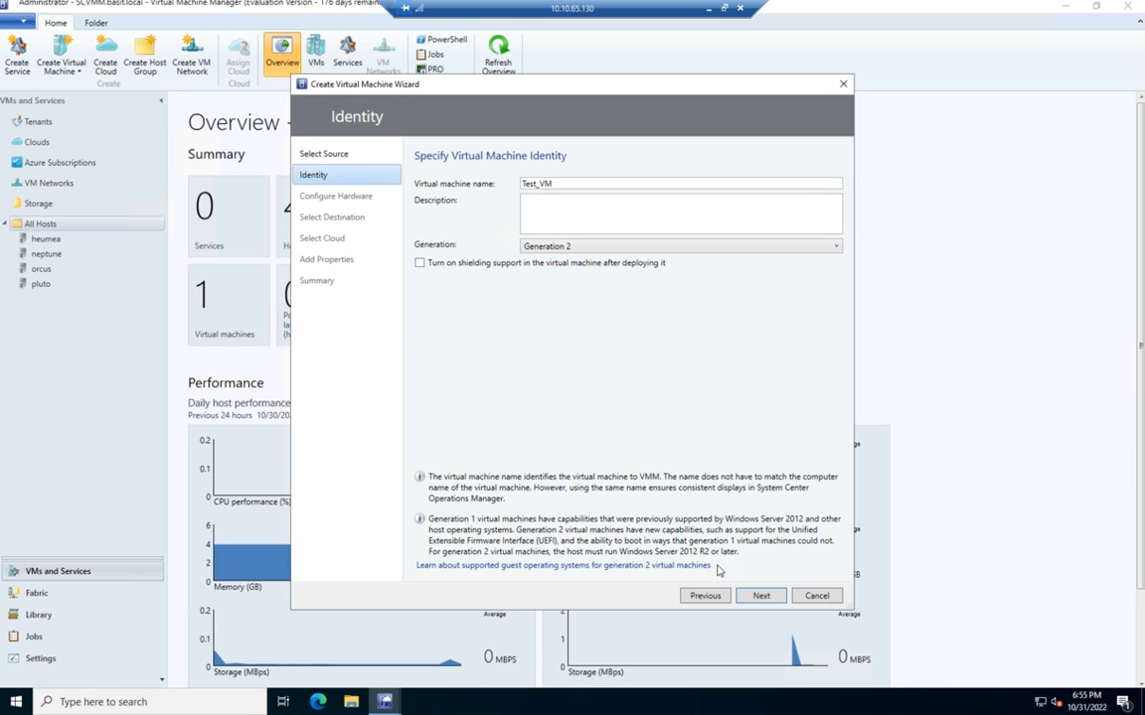
left_click(761, 595)
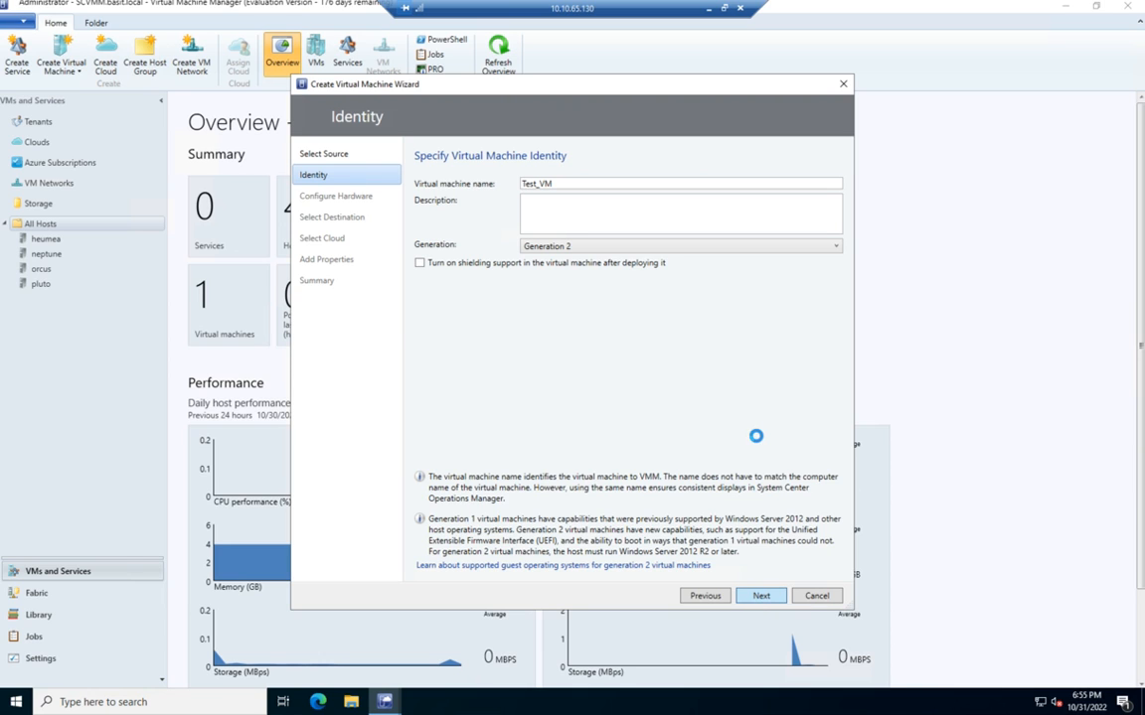
Keep '[Default - create new hardware configuration settings]' as the hardware profile.
left_click(760, 596)
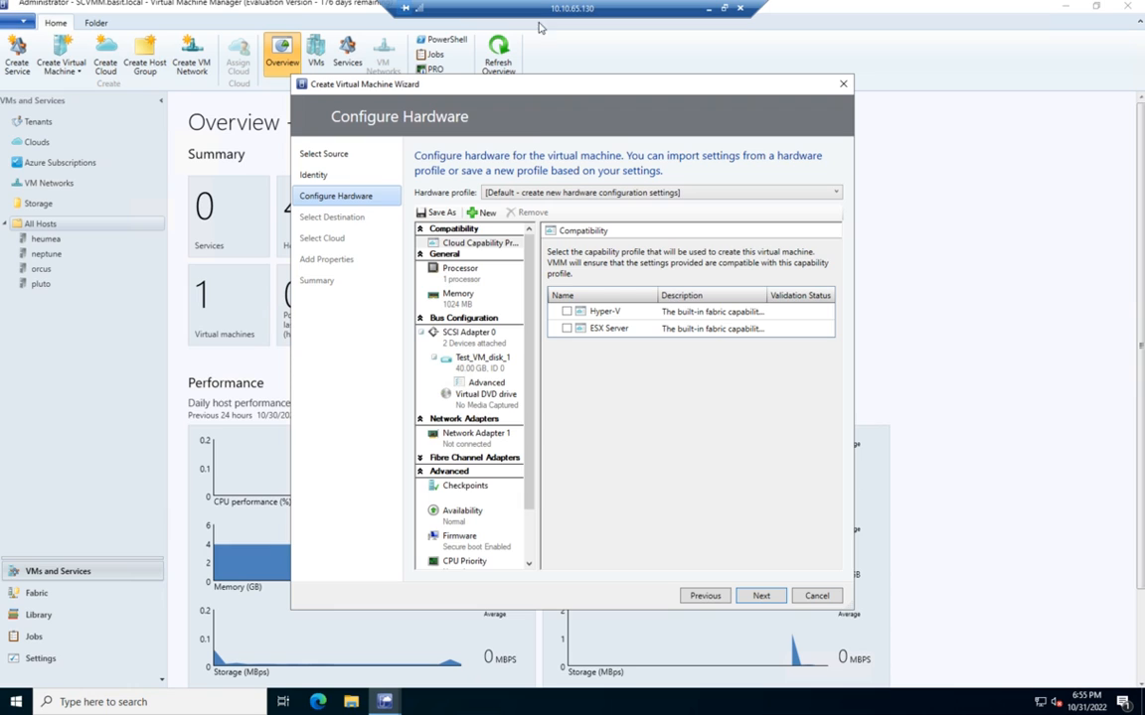
mouse_move(666, 270)
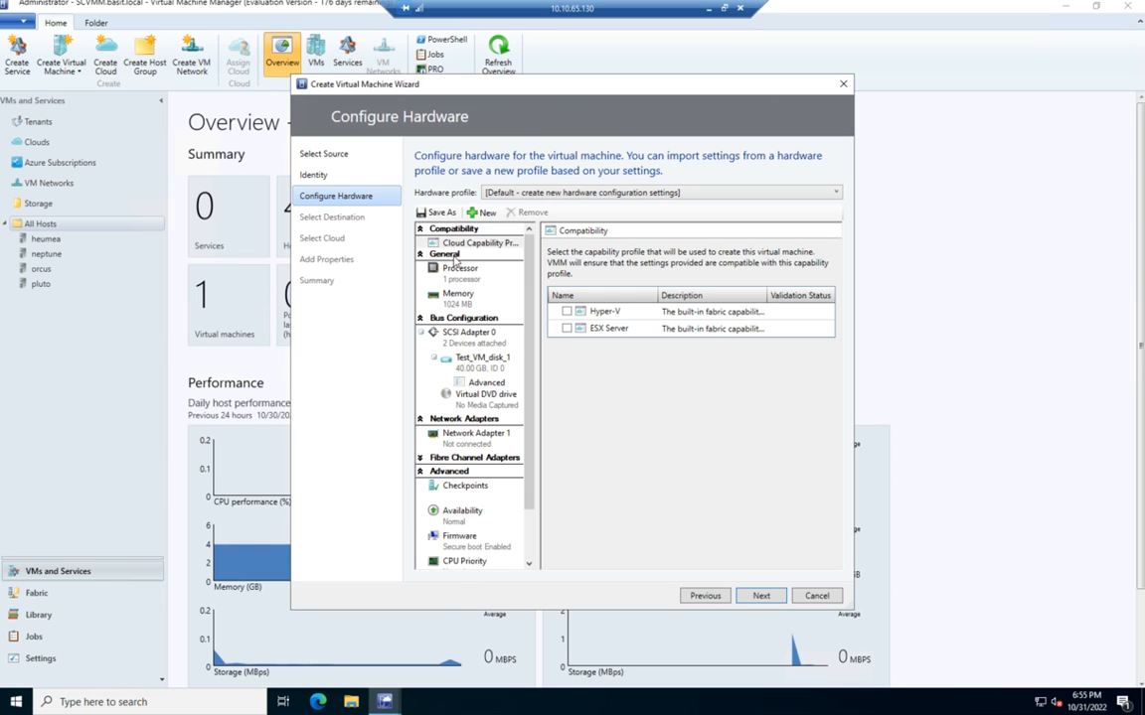
mouse_move(551, 389)
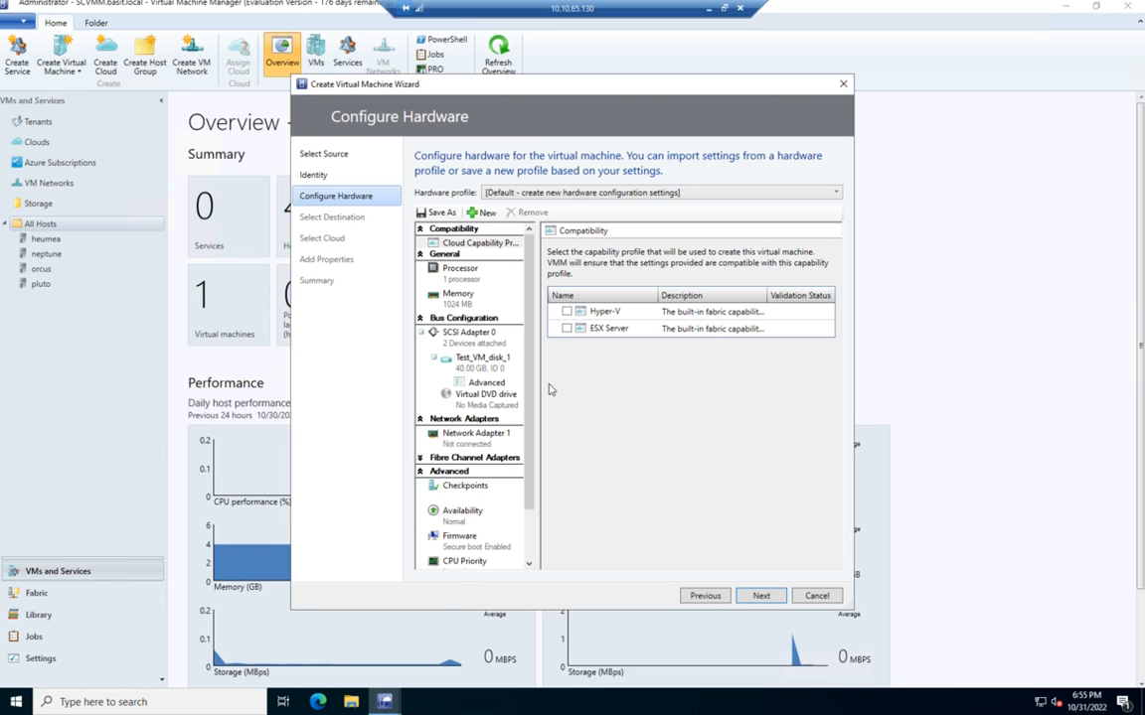
mouse_move(477, 206)
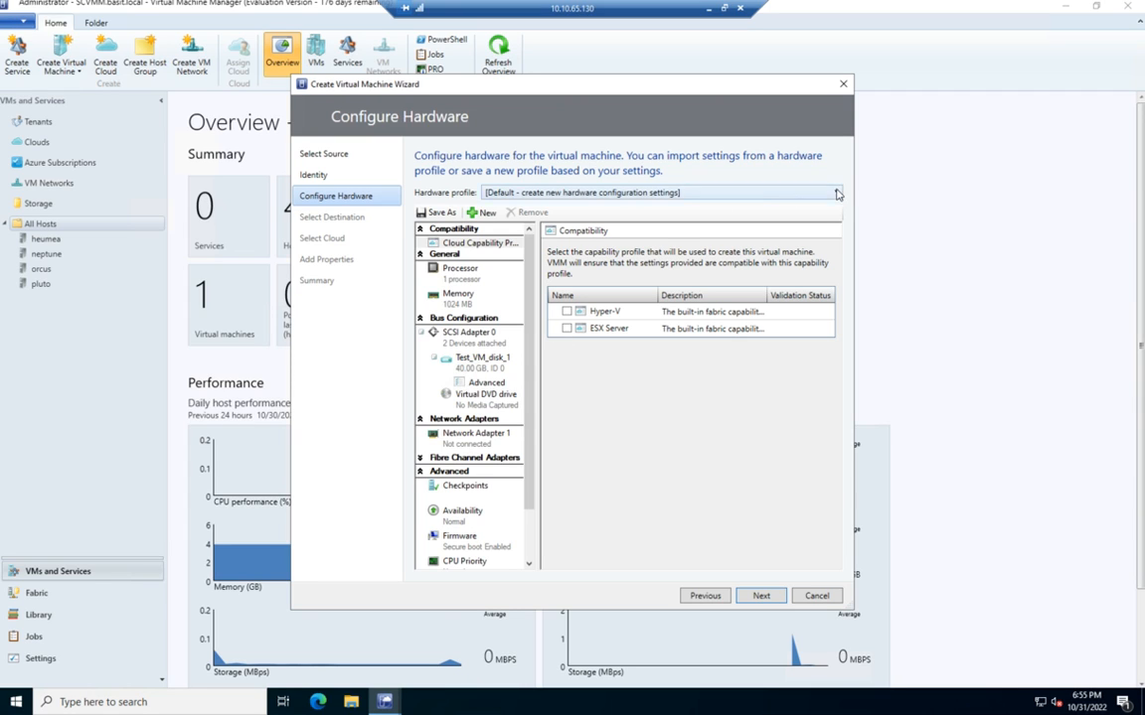
left_click(835, 191)
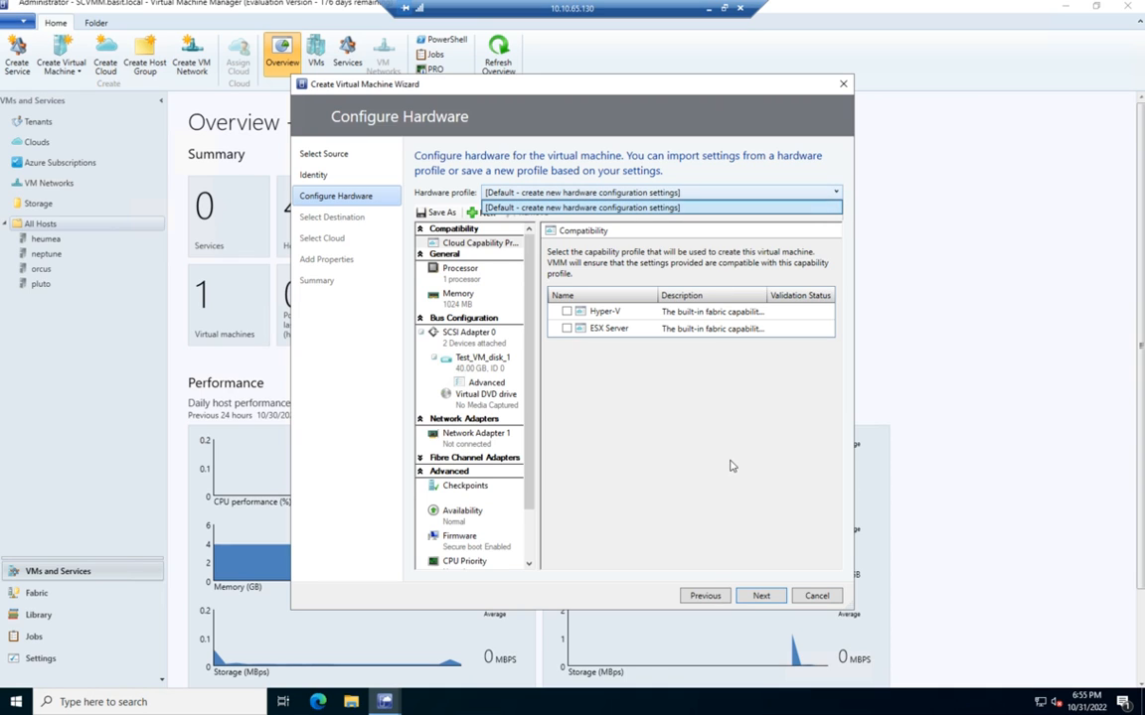
left_click(581, 207)
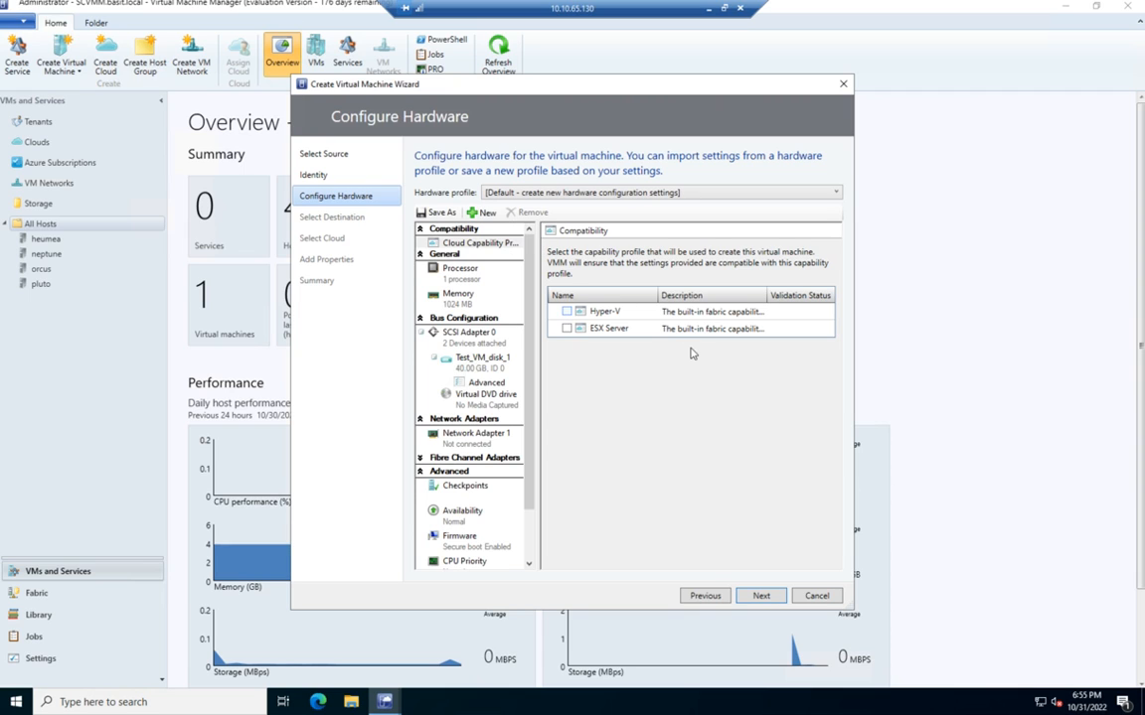
Tick Hyper-V compatibility and set static memory to 2048 MB, keeping one processor.
left_click(567, 312)
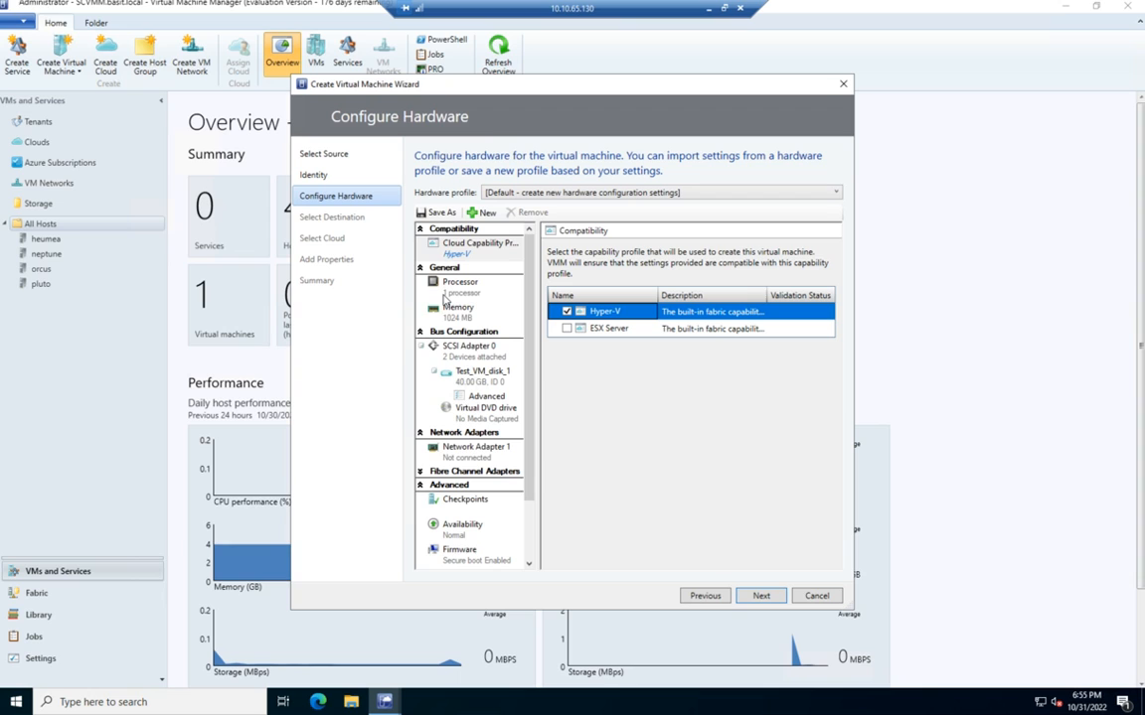
left_click(459, 285)
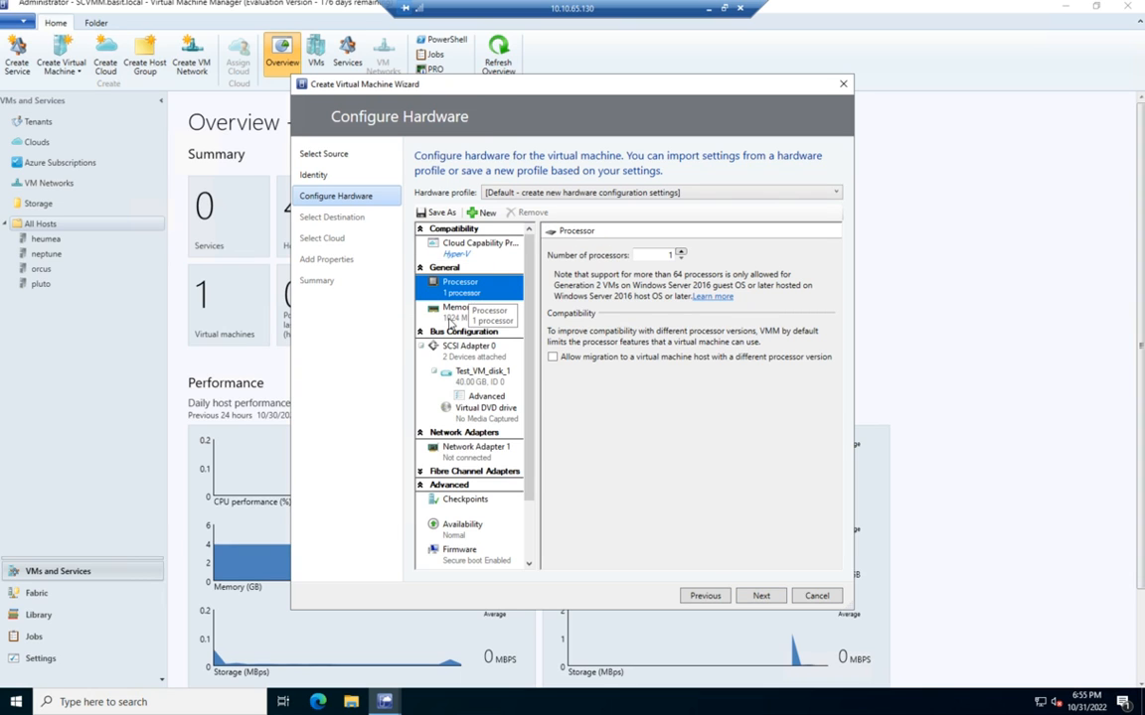
left_click(459, 307)
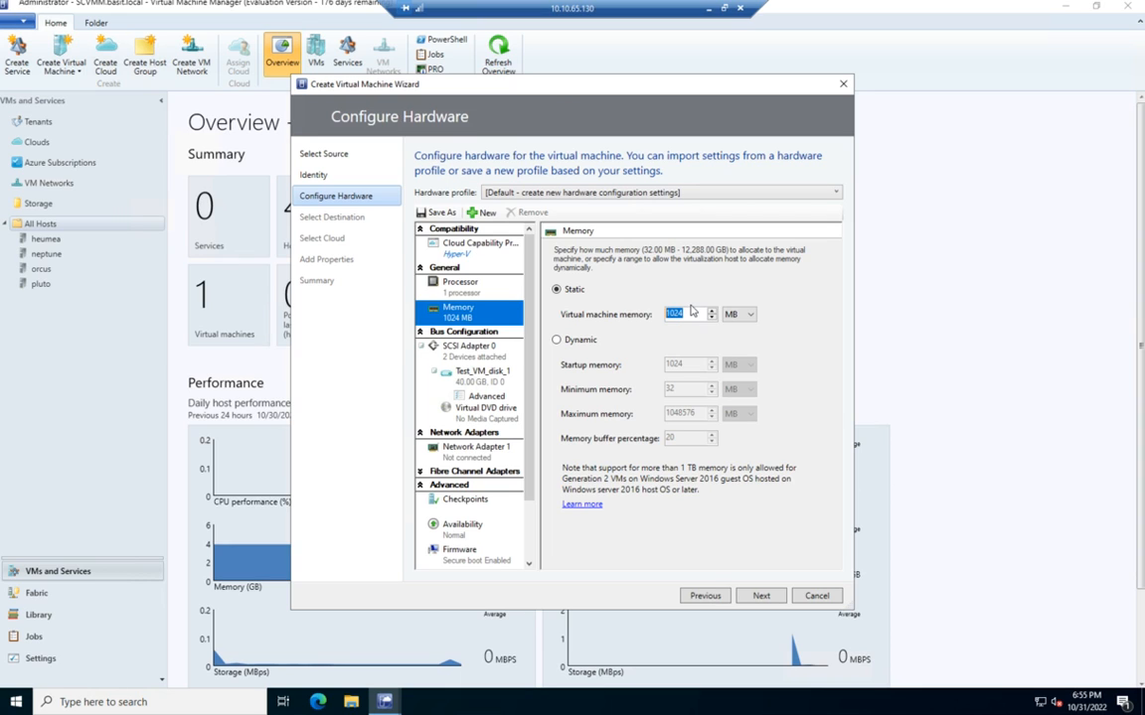
type("2048")
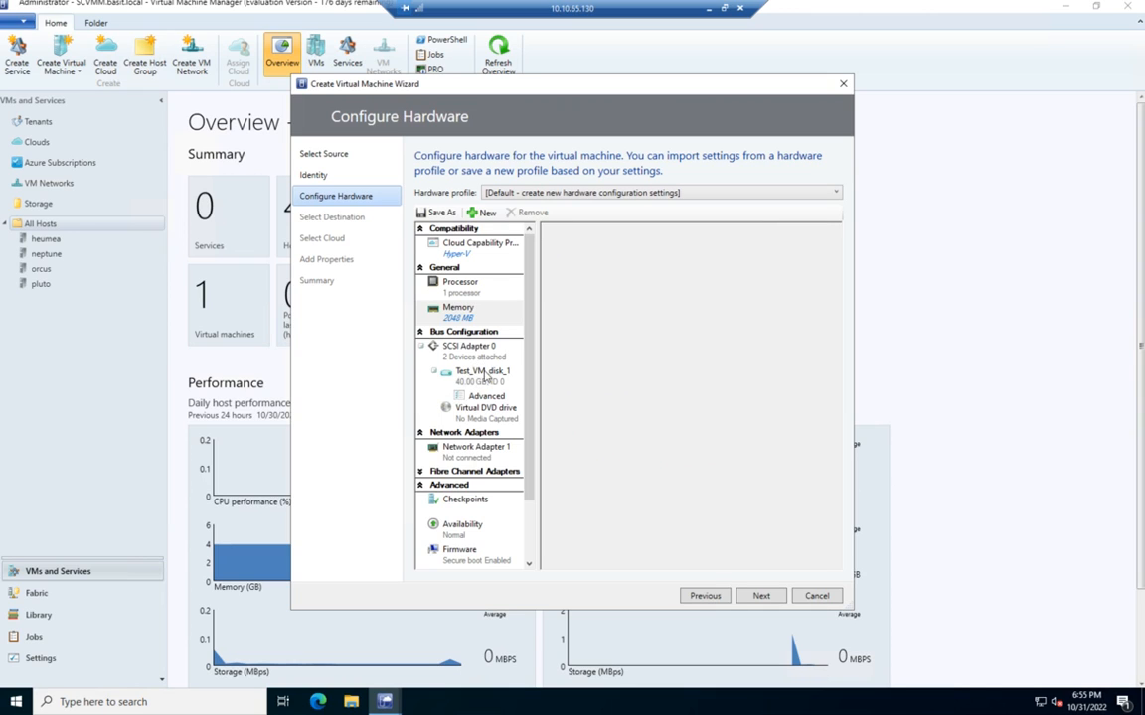
Keep Test_VM_disk_1 as a Dynamic disk and show the virtual DVD drive settings.
left_click(469, 345)
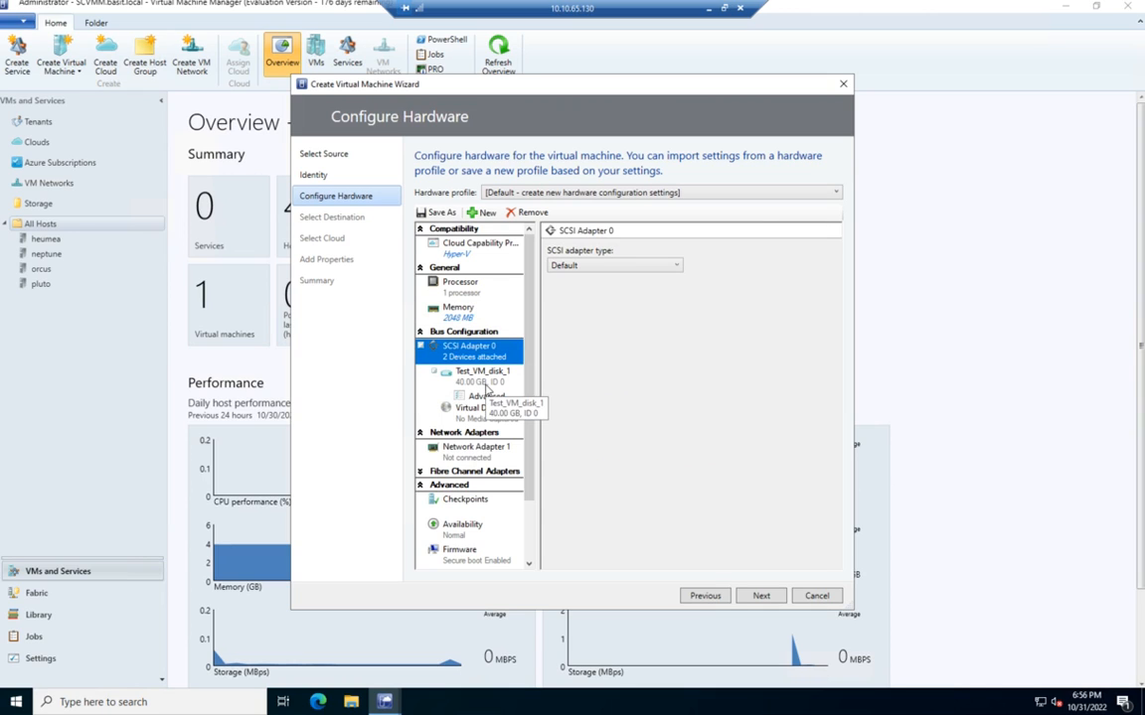
left_click(484, 371)
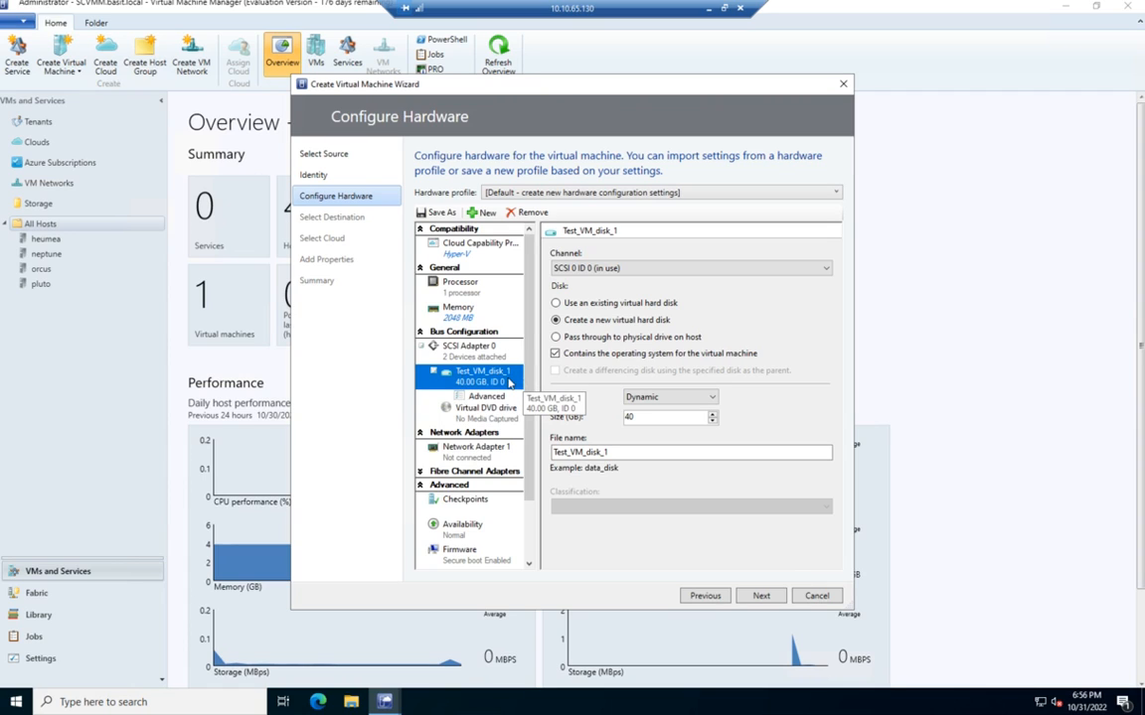
mouse_move(600, 326)
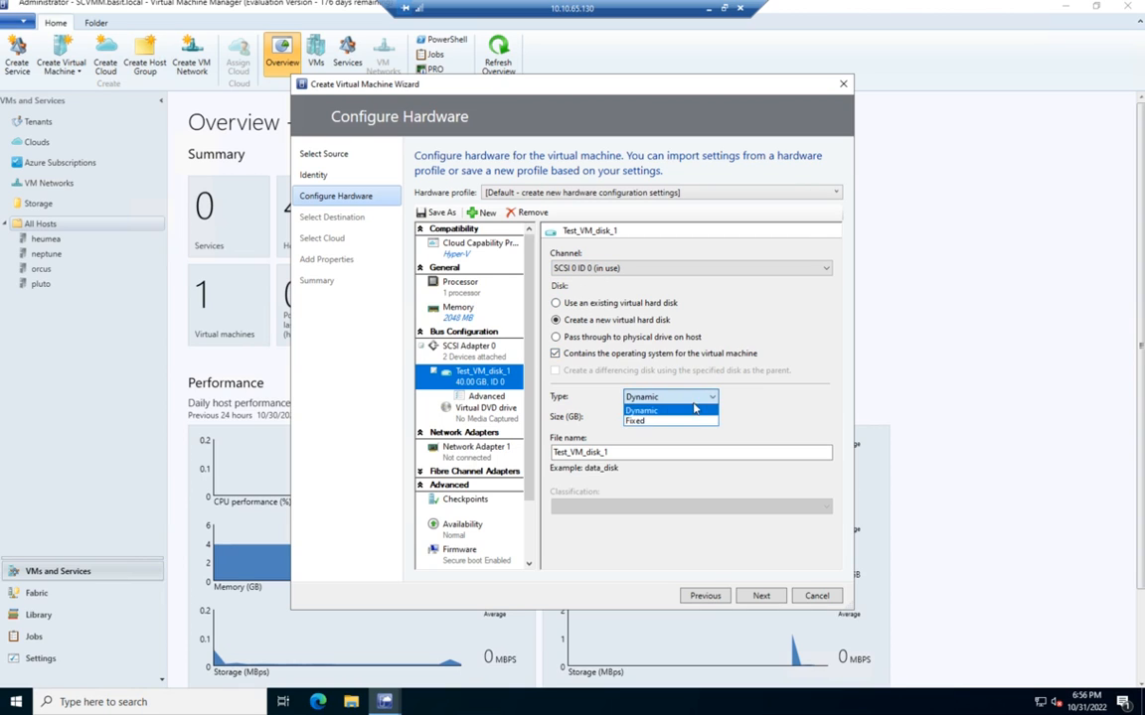
left_click(641, 396)
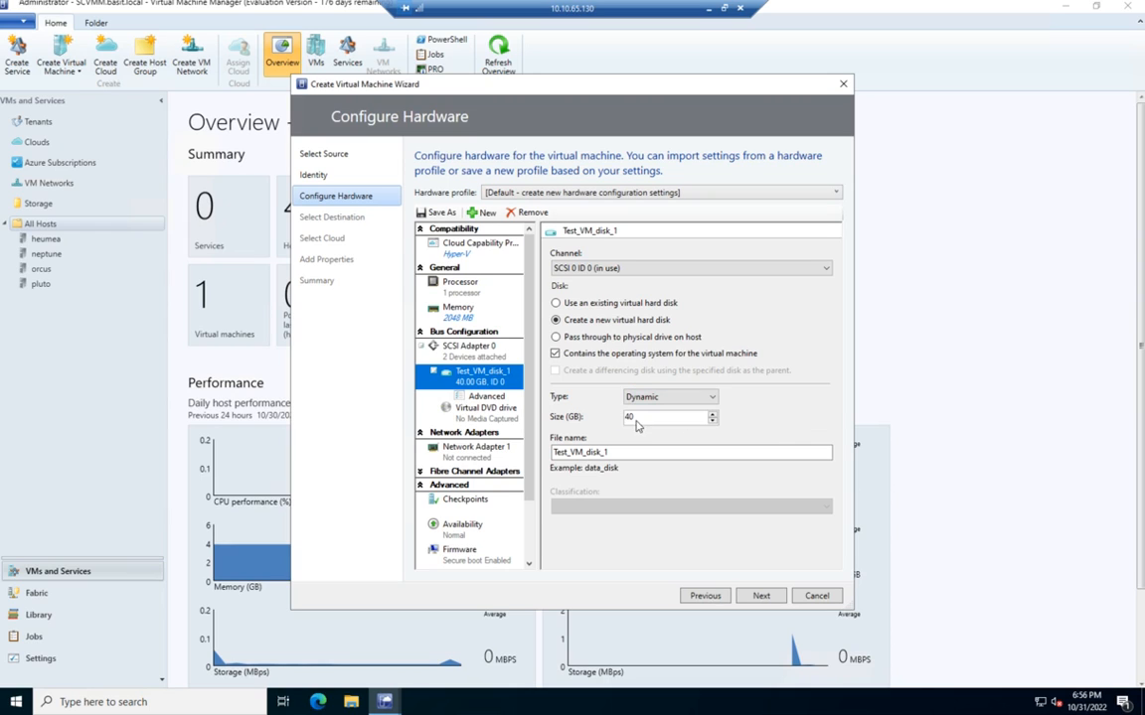
mouse_move(650, 466)
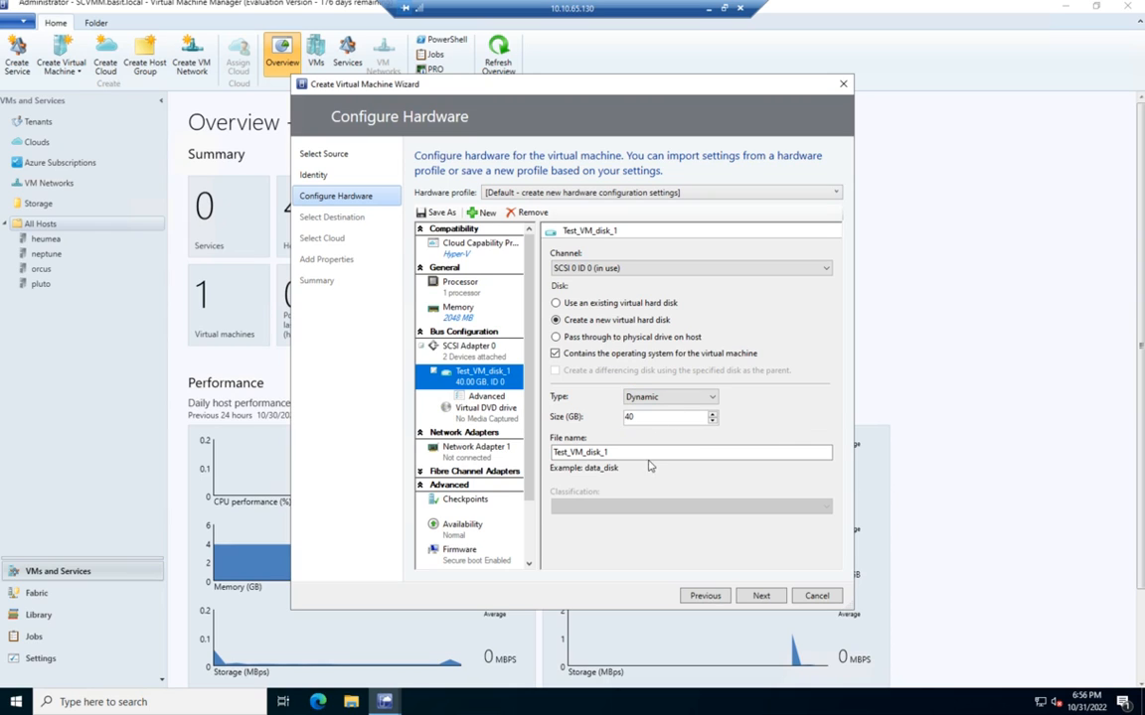
mouse_move(472, 417)
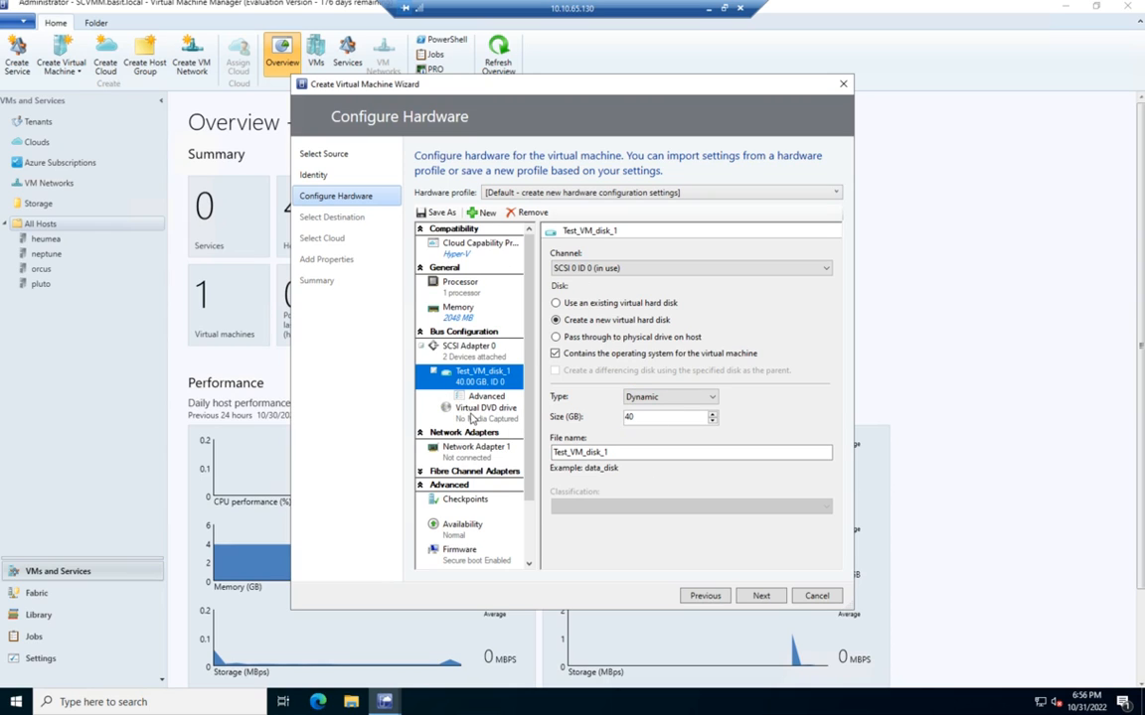
left_click(486, 408)
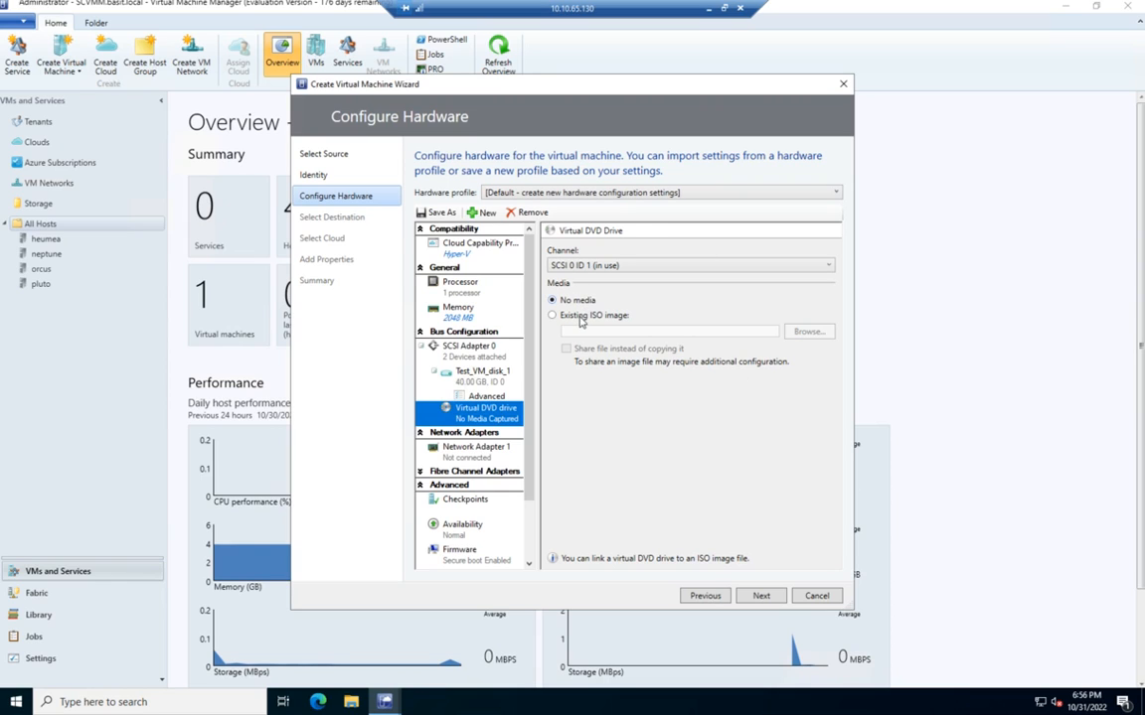
Mount the existing ISO ubuntu-18.04.2-live-server-amd64 on the virtual DVD drive.
left_click(552, 315)
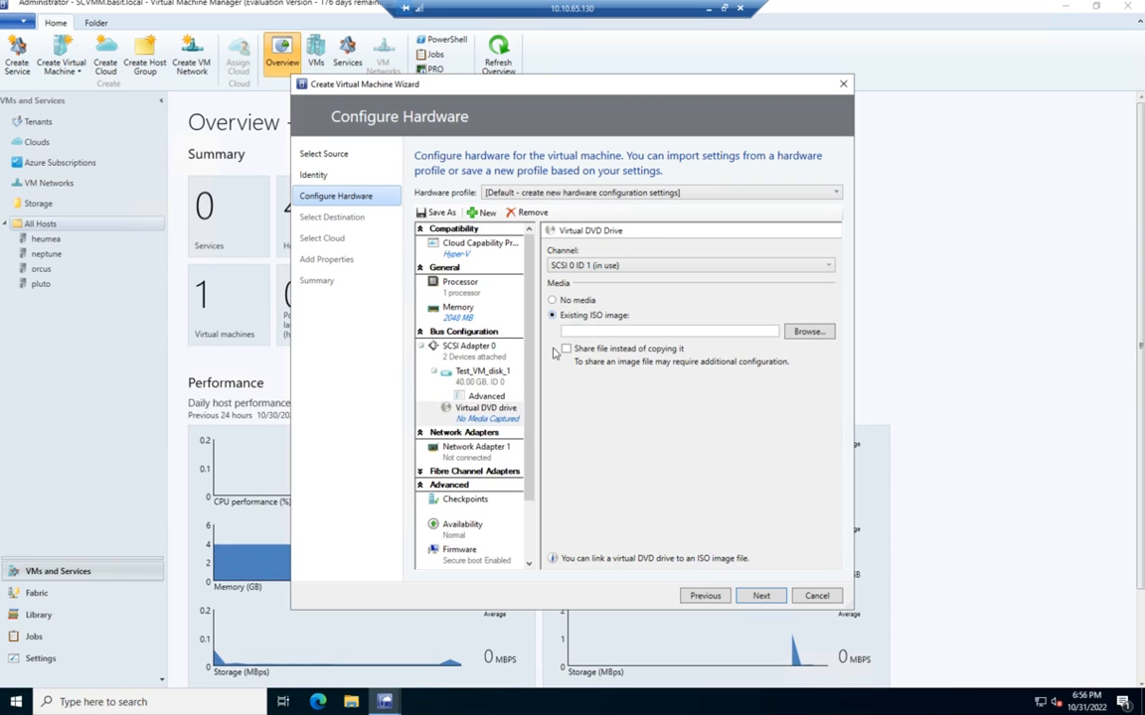
left_click(808, 331)
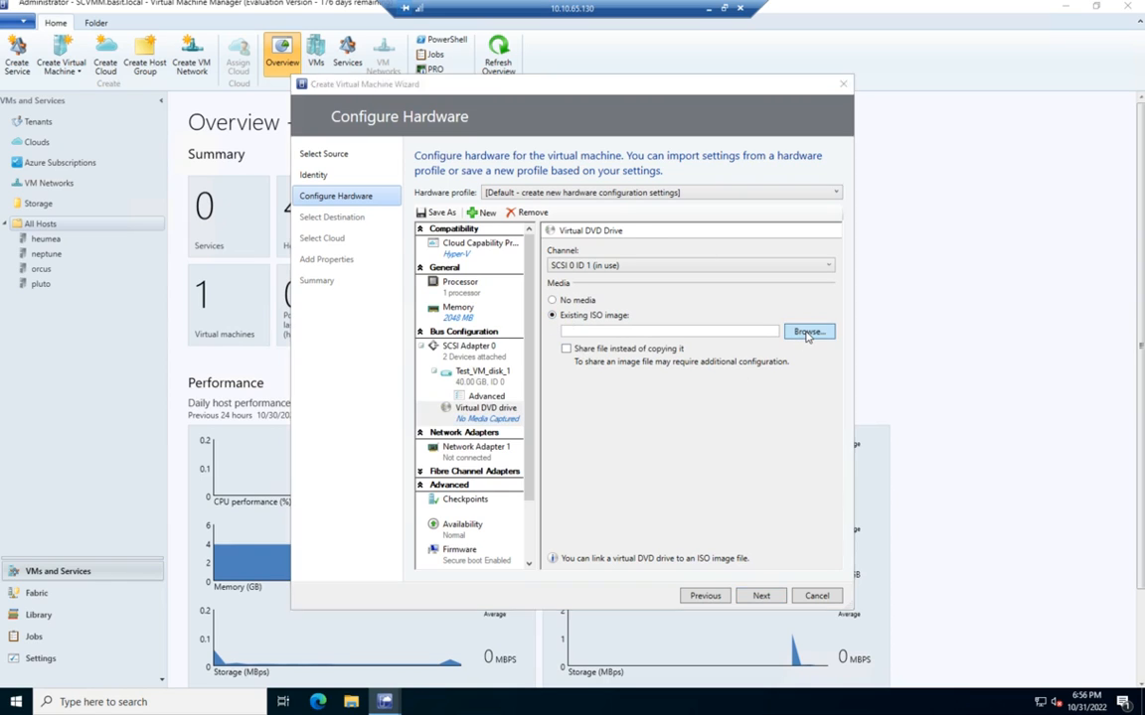
left_click(808, 331)
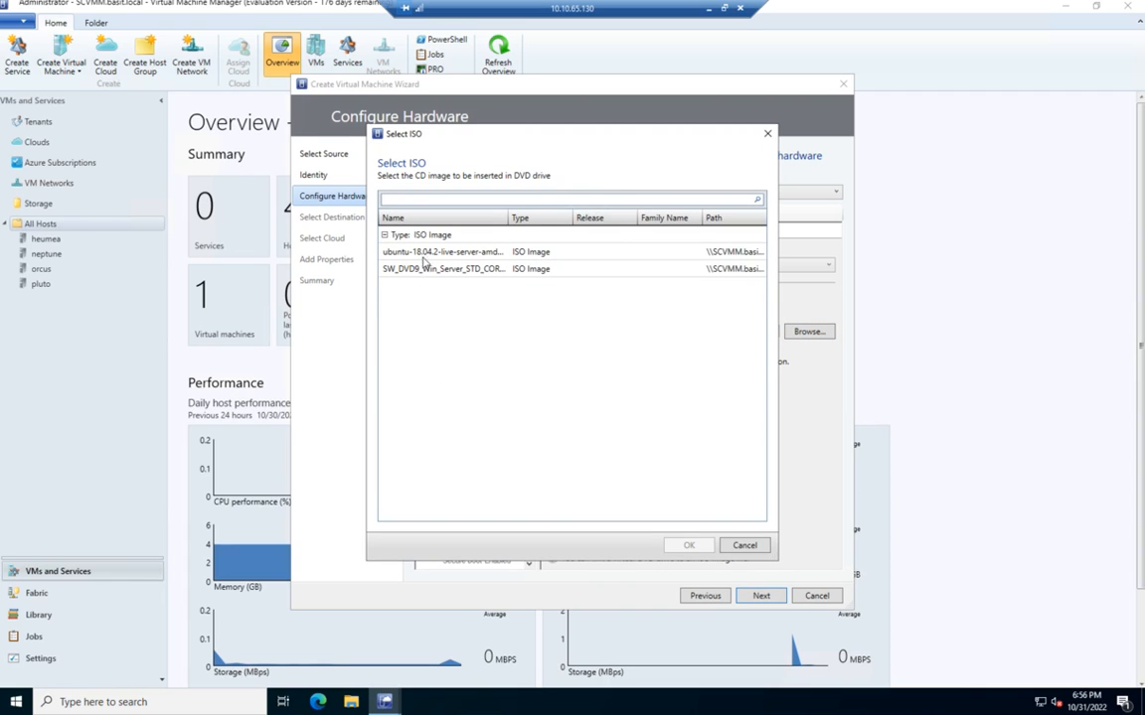
left_click(442, 251)
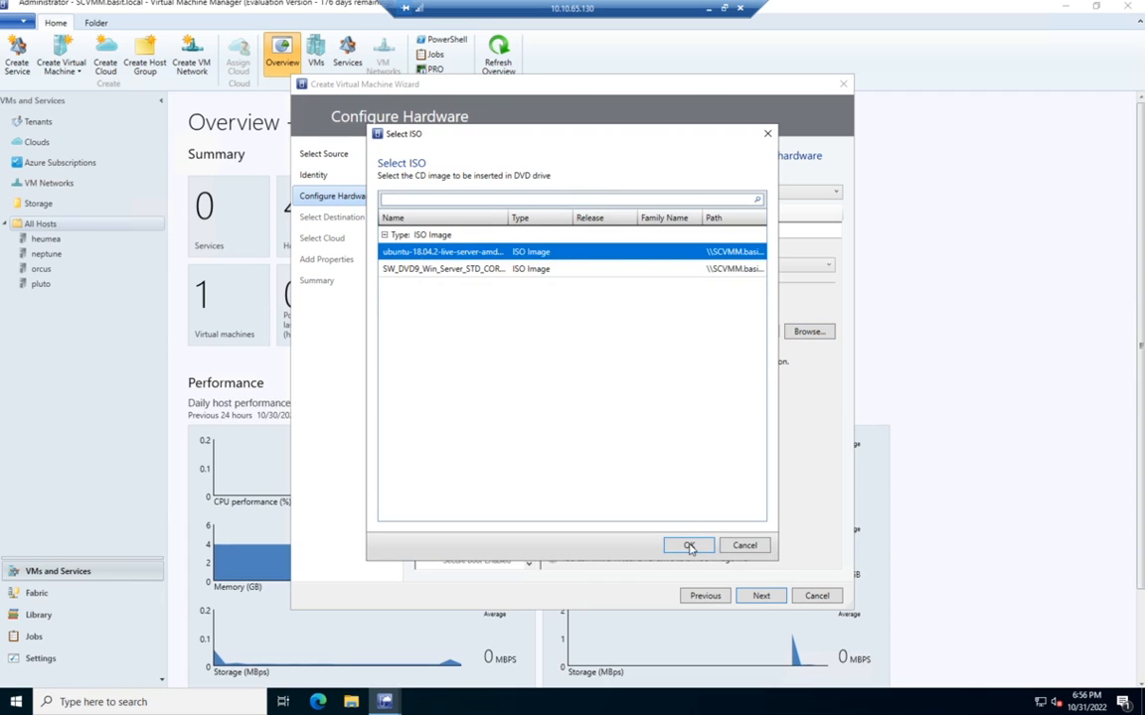
left_click(689, 545)
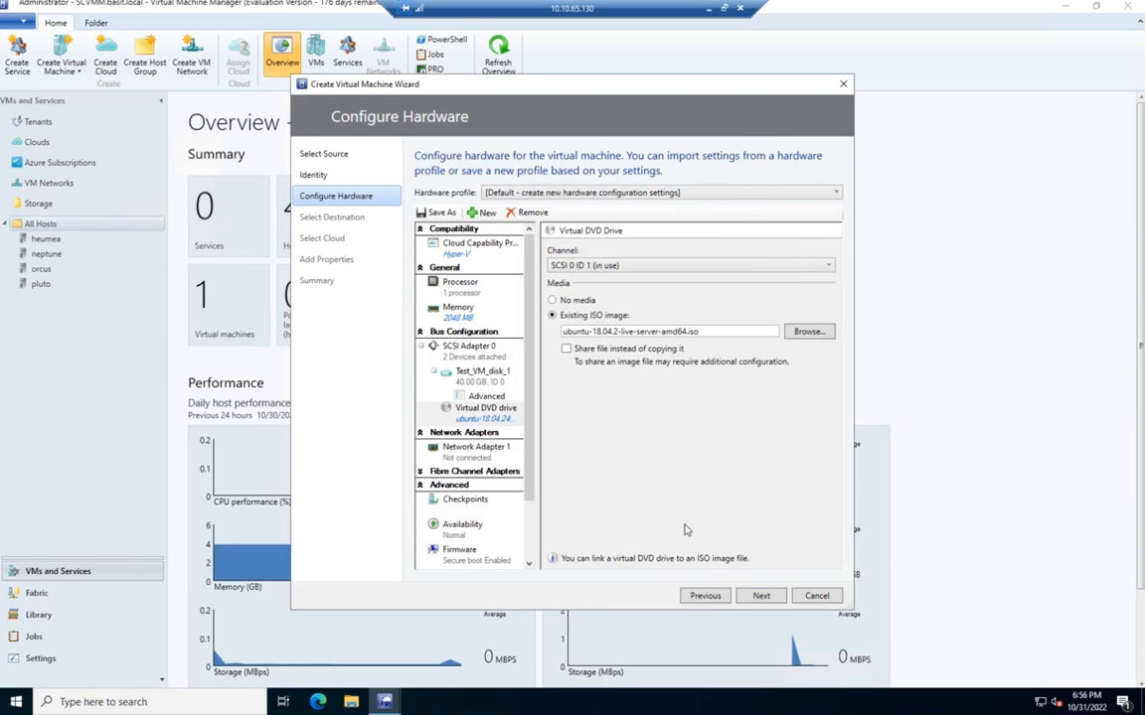
mouse_move(664, 342)
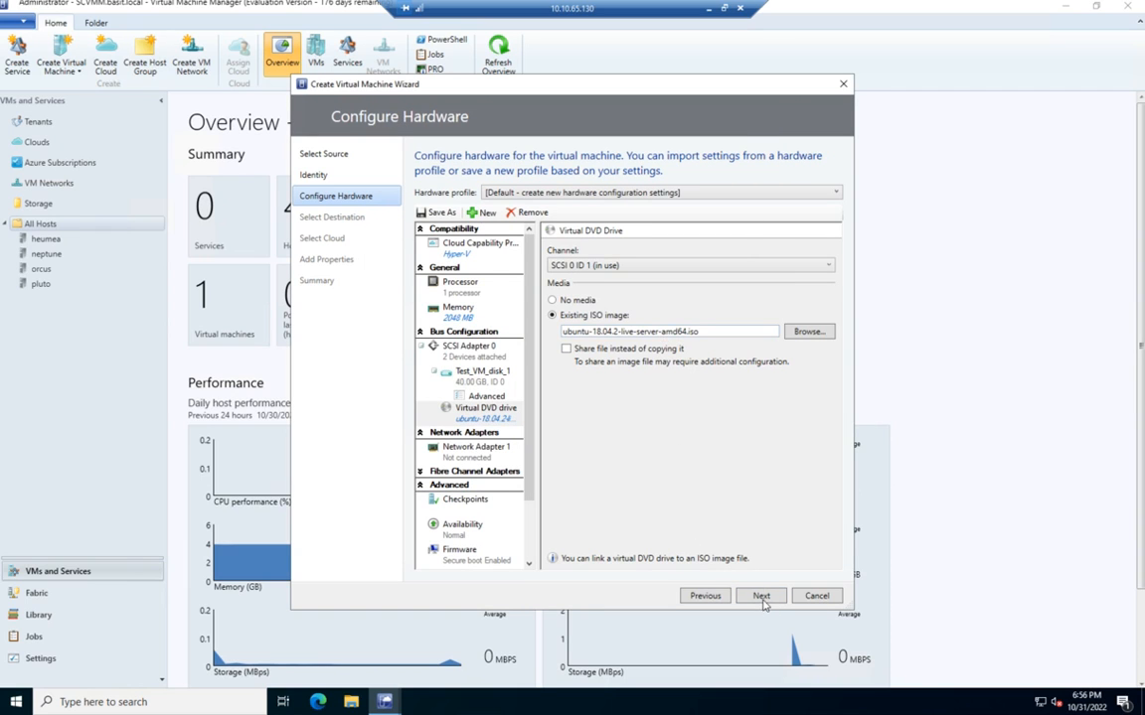
mouse_move(474, 449)
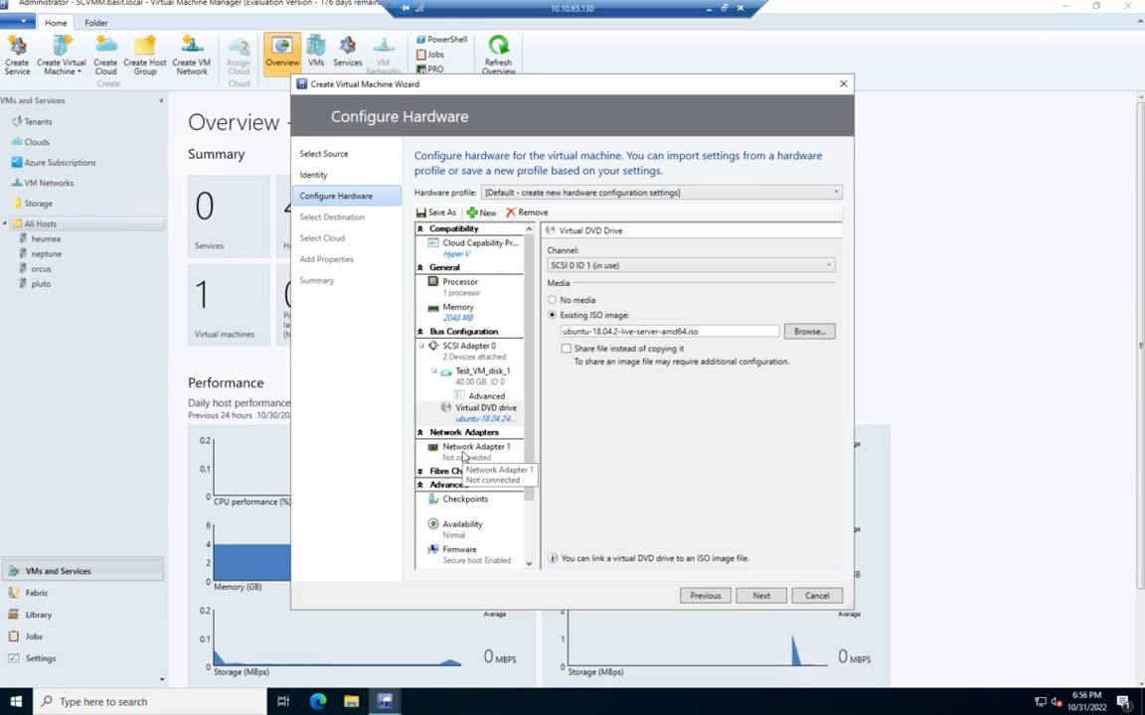
Connect Network Adapter 1 to the yvcc VM network.
left_click(475, 447)
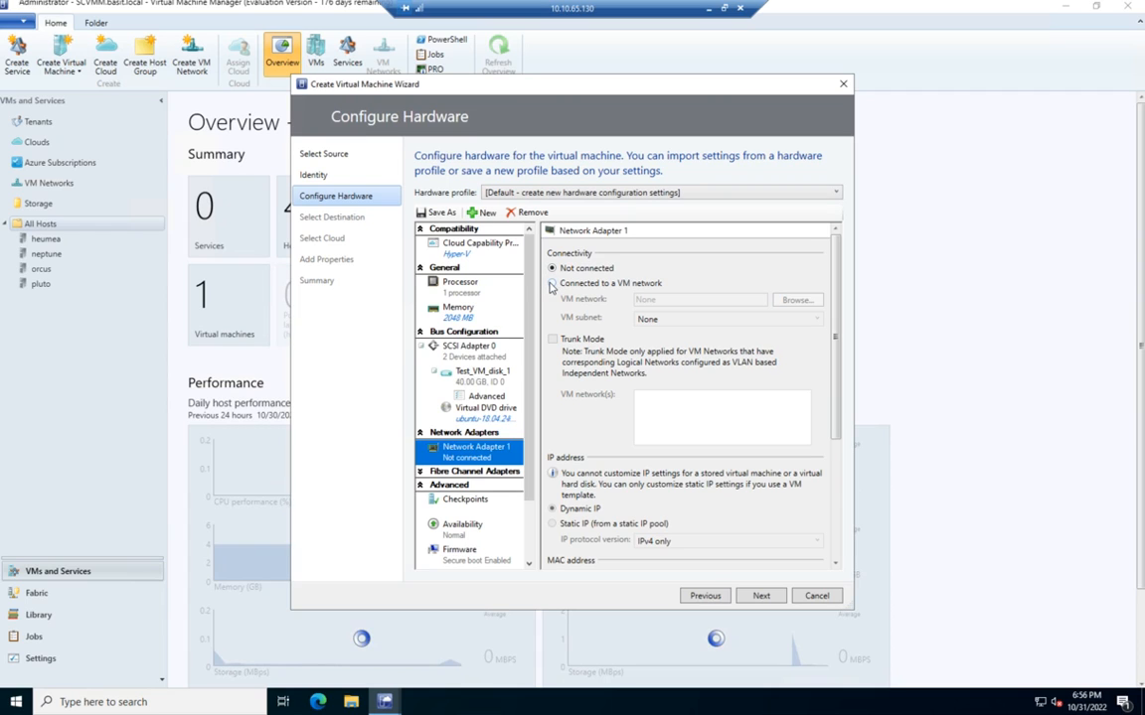
left_click(553, 283)
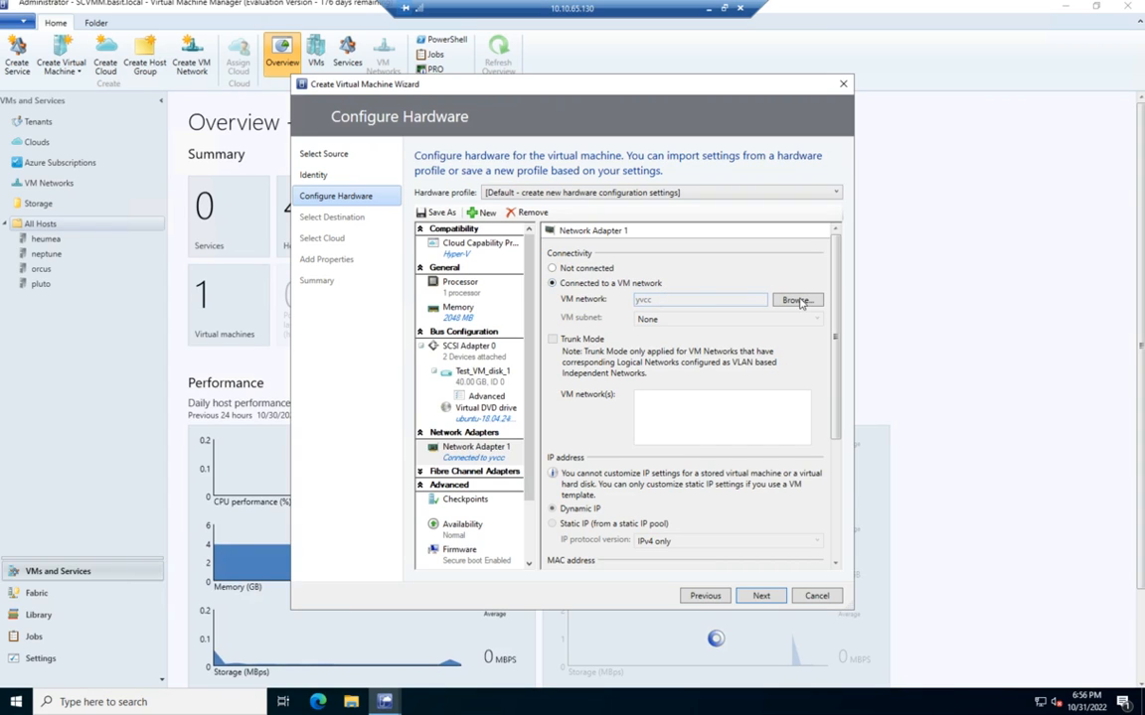
mouse_move(686, 391)
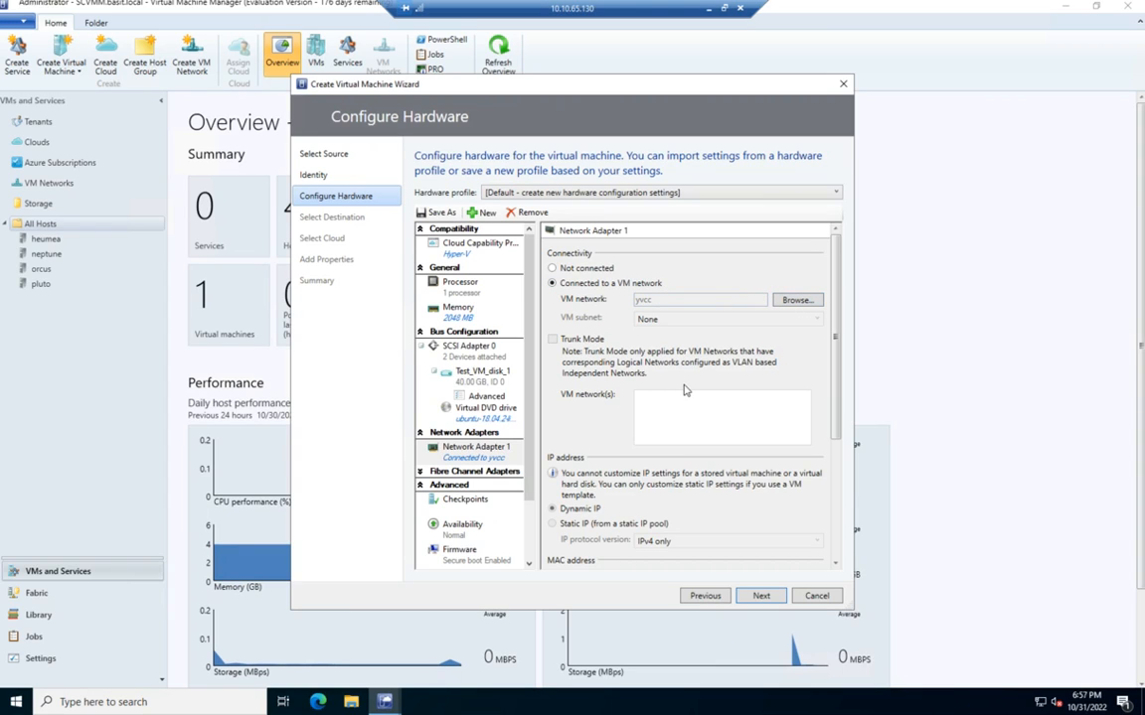
mouse_move(695, 460)
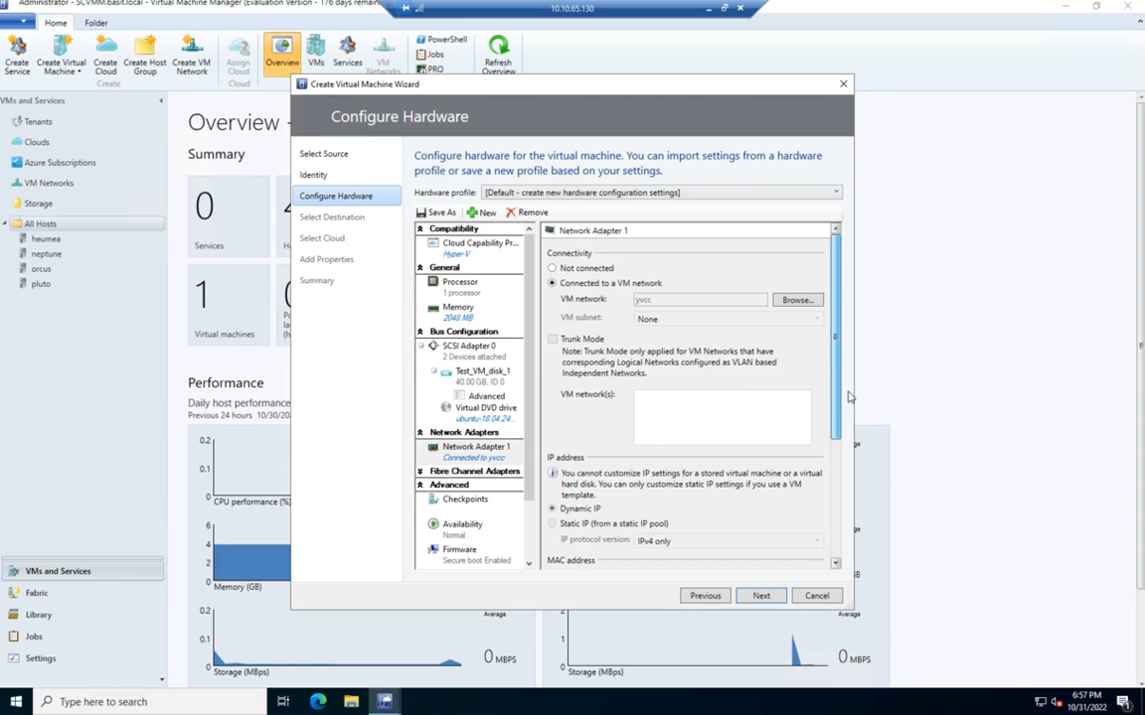
scroll("down", 3)
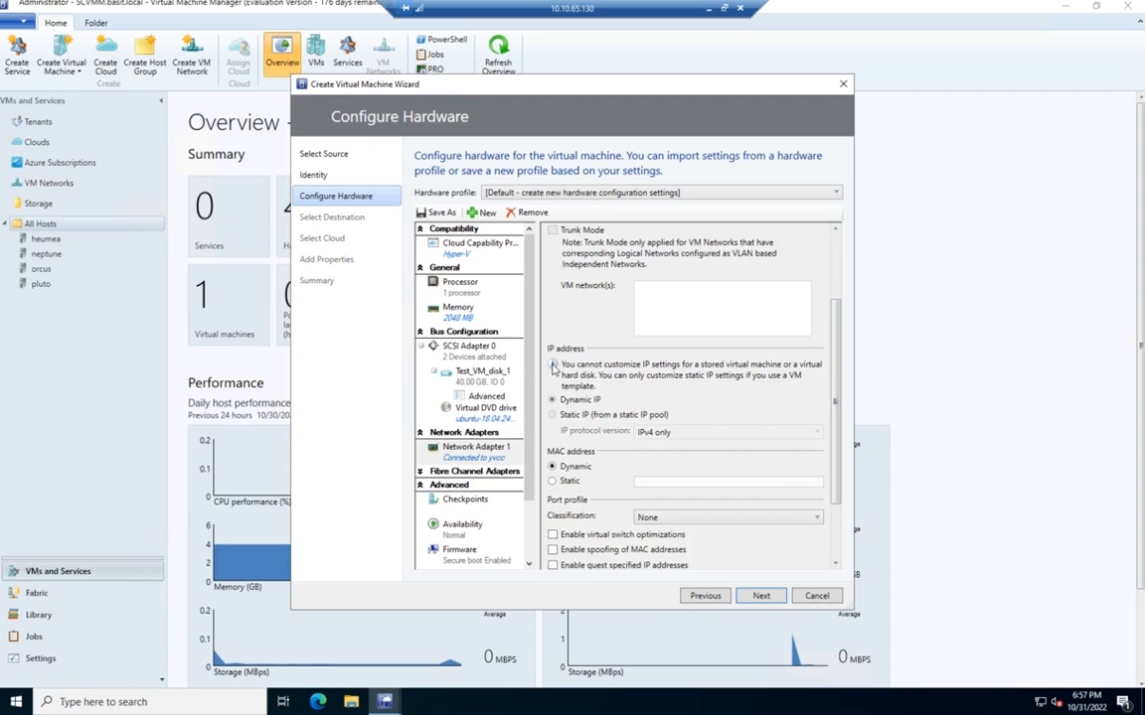
mouse_move(676, 429)
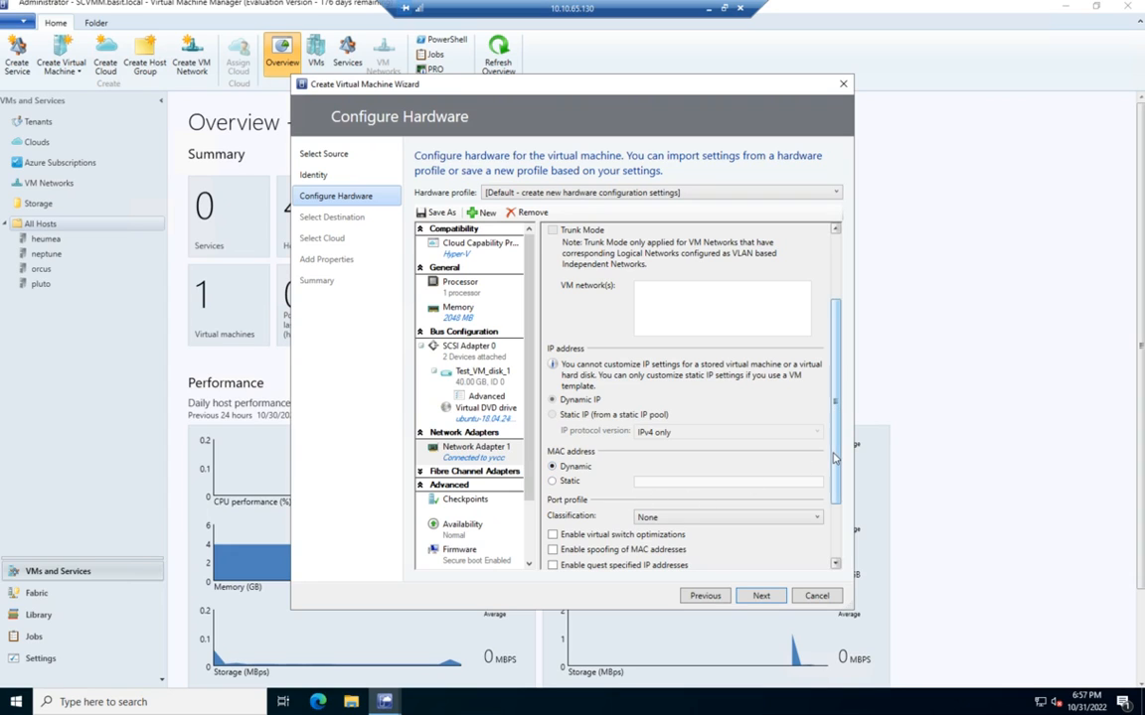
Review the default Checkpoints and Availability settings, then continue to Select Destination.
scroll("down", 3)
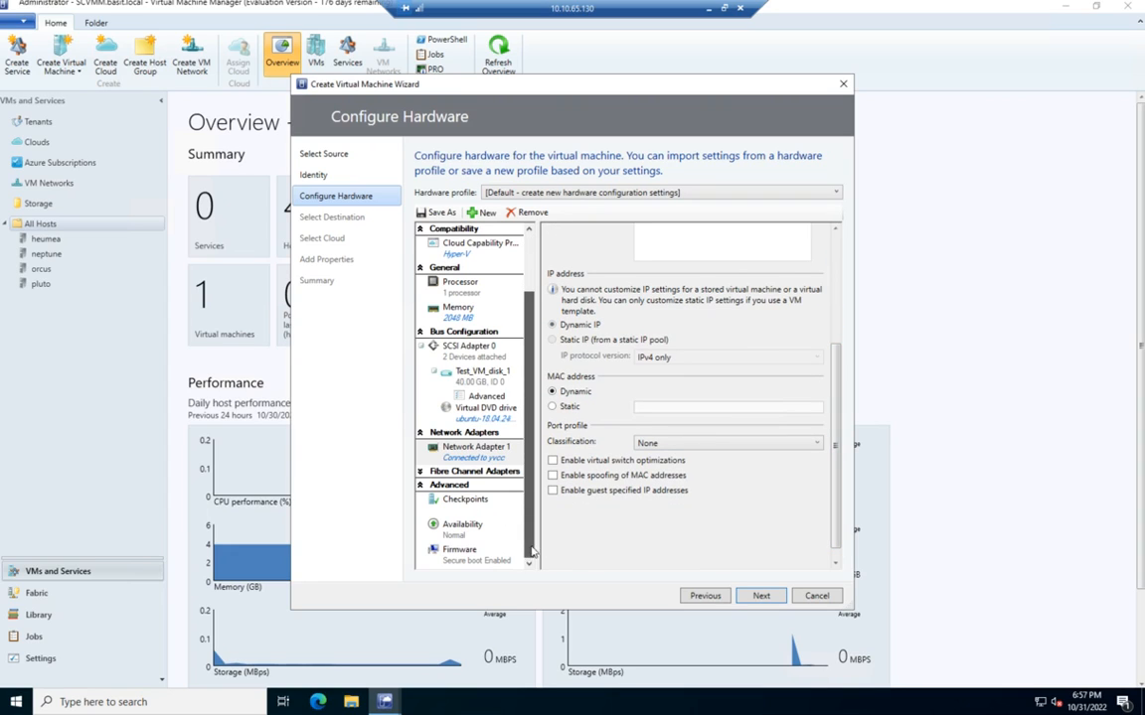
scroll("down", 3)
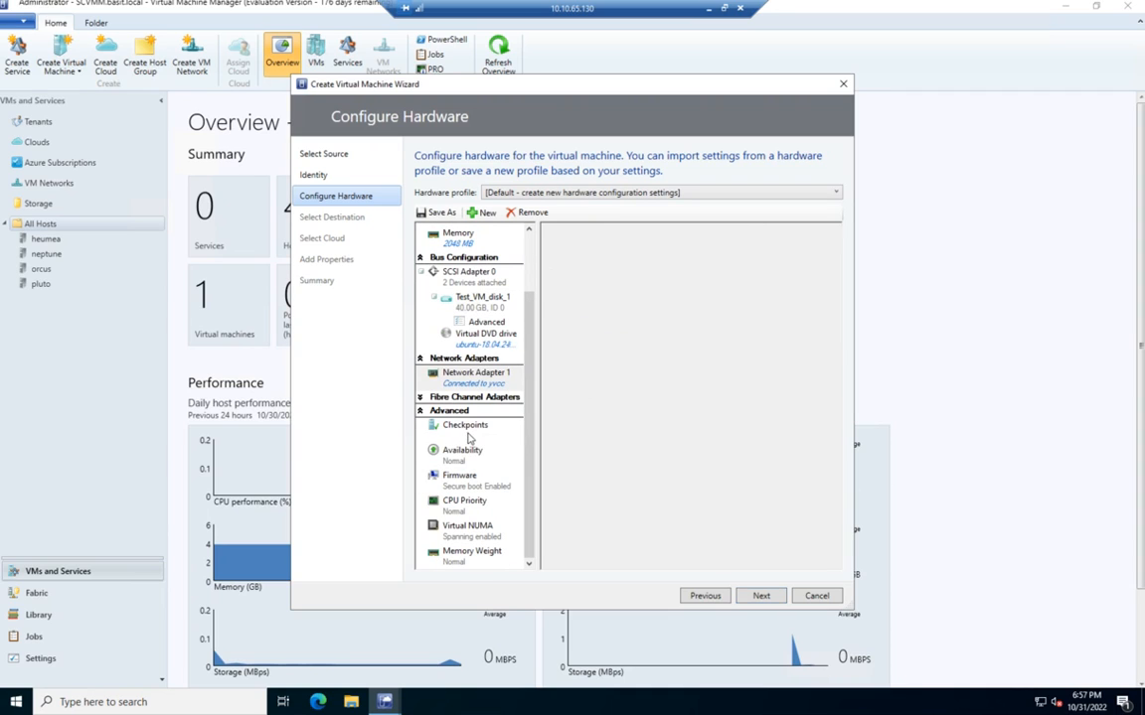
left_click(465, 424)
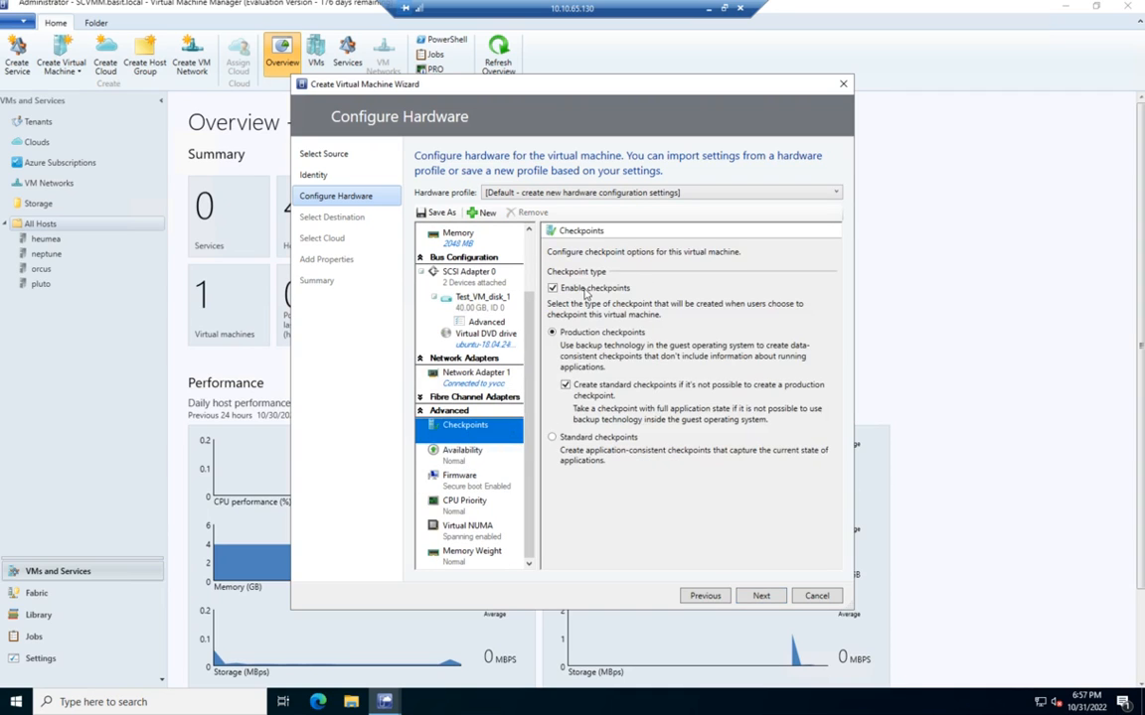
mouse_move(664, 428)
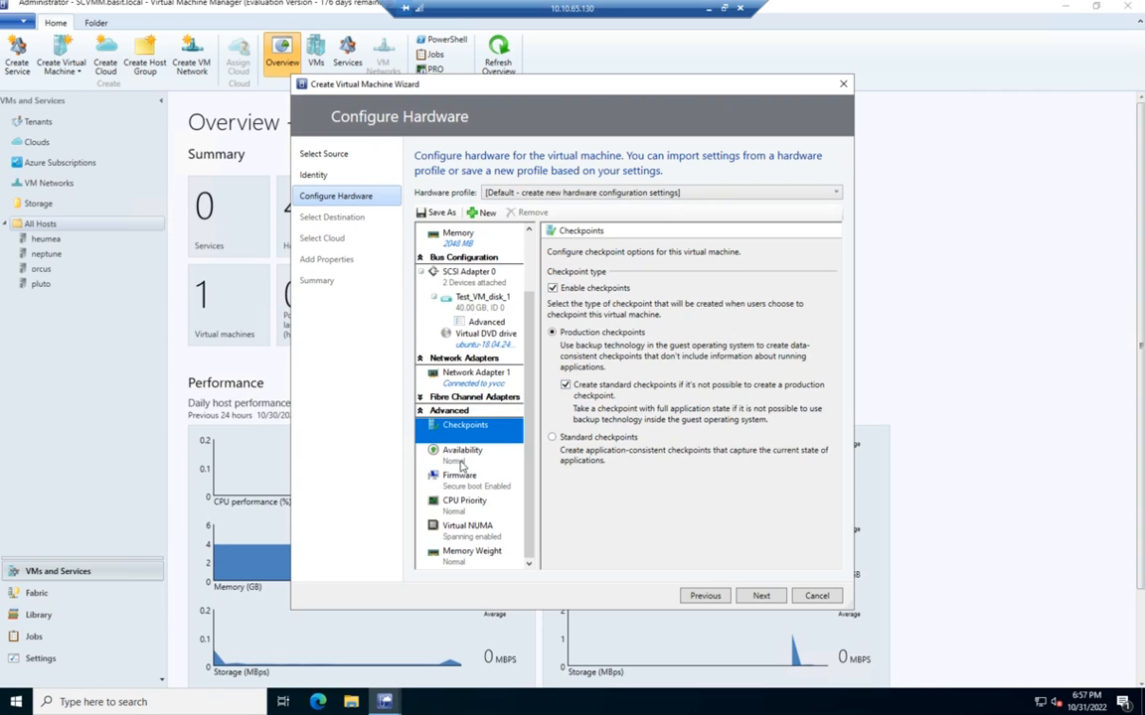
left_click(462, 454)
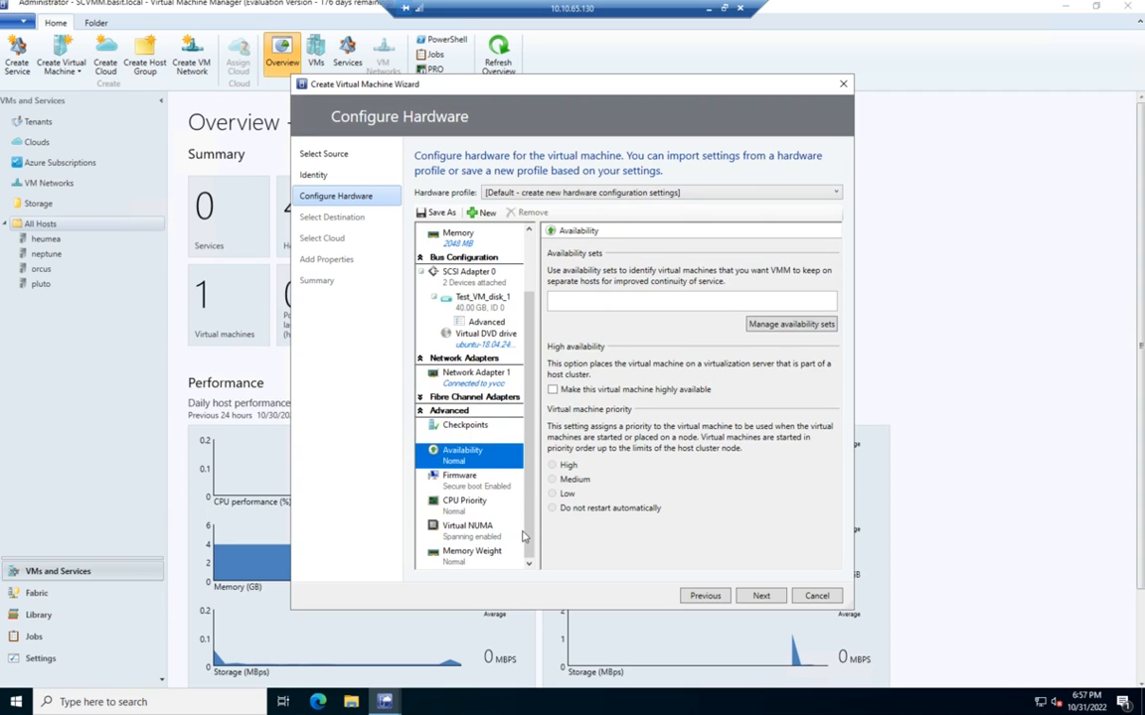
mouse_move(501, 507)
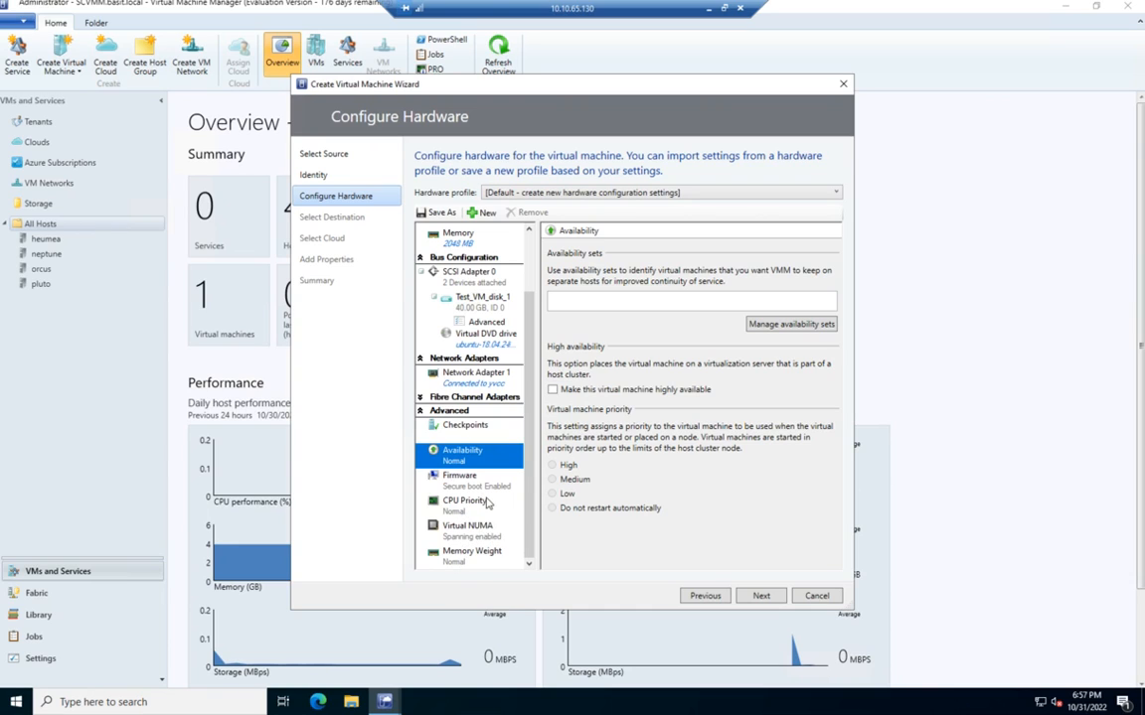
mouse_move(485, 500)
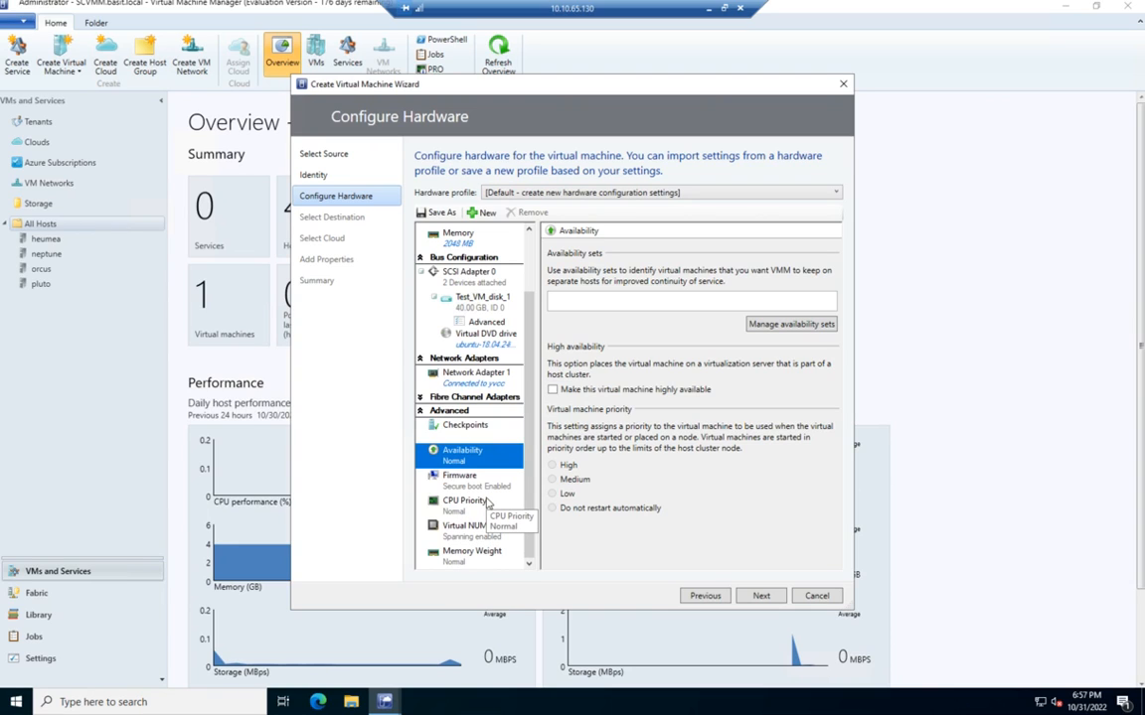
mouse_move(487, 561)
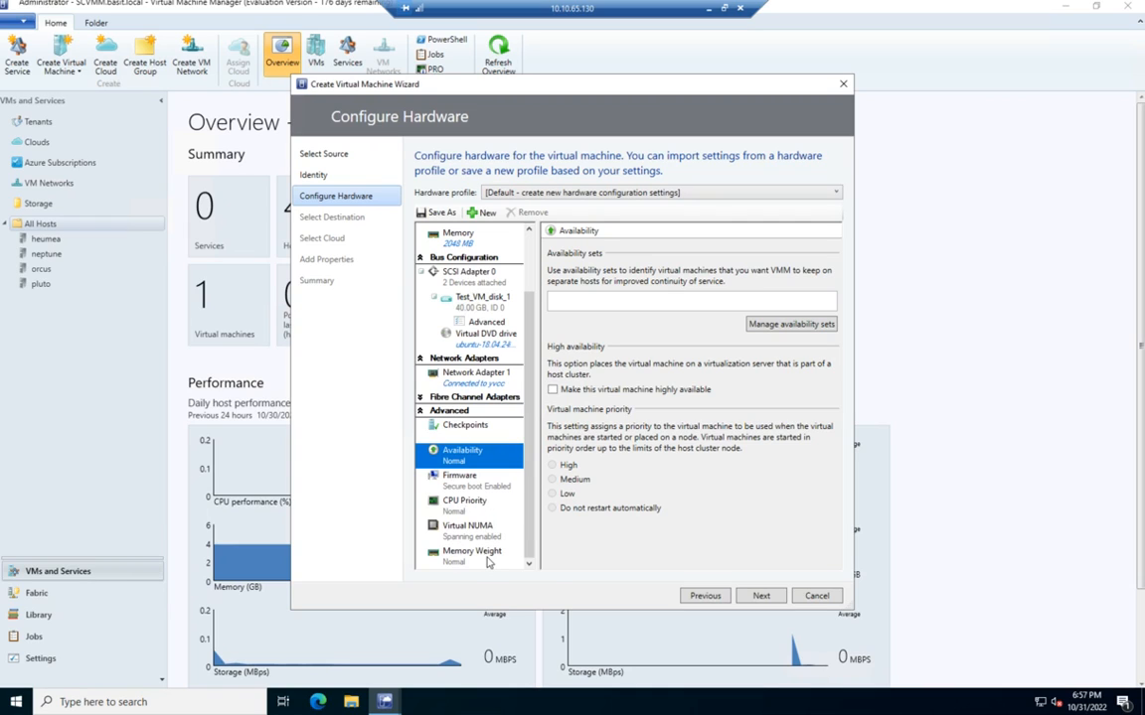
mouse_move(472, 551)
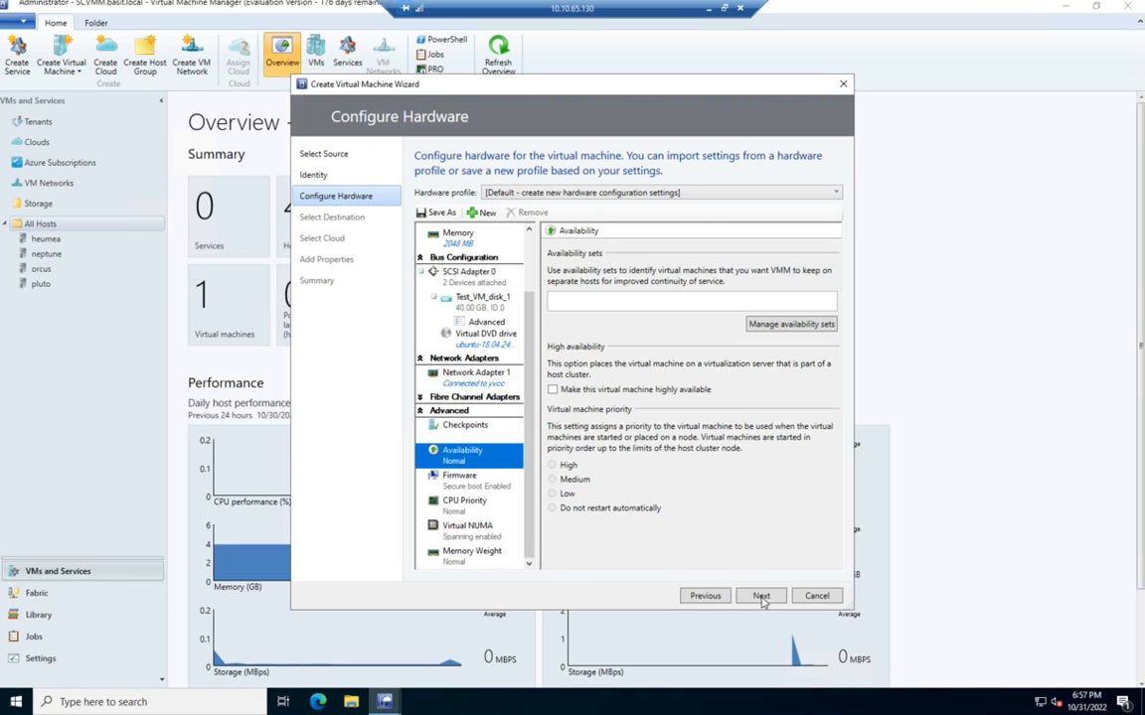
left_click(760, 595)
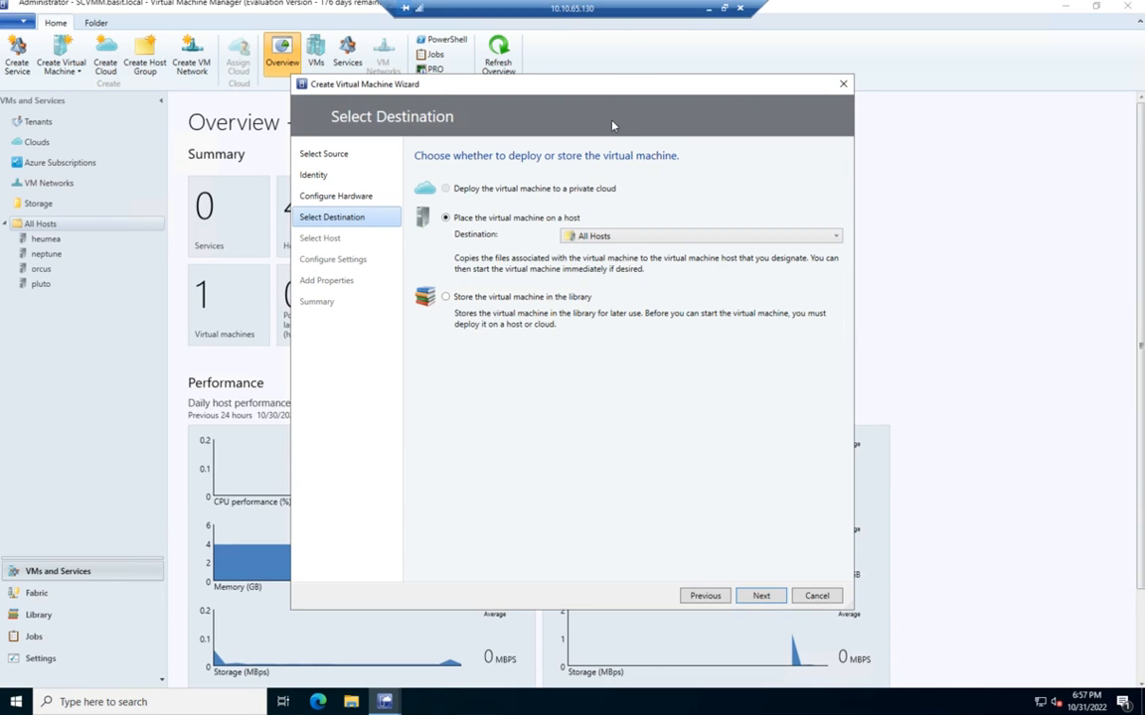
mouse_move(591, 232)
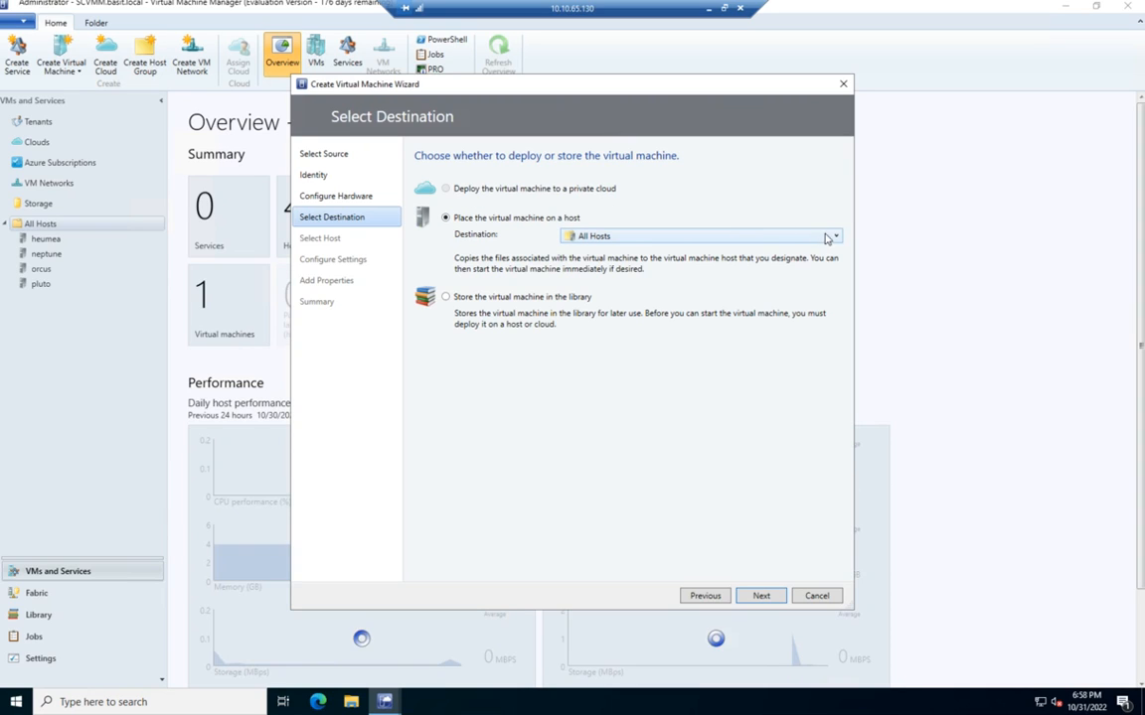
mouse_move(619, 249)
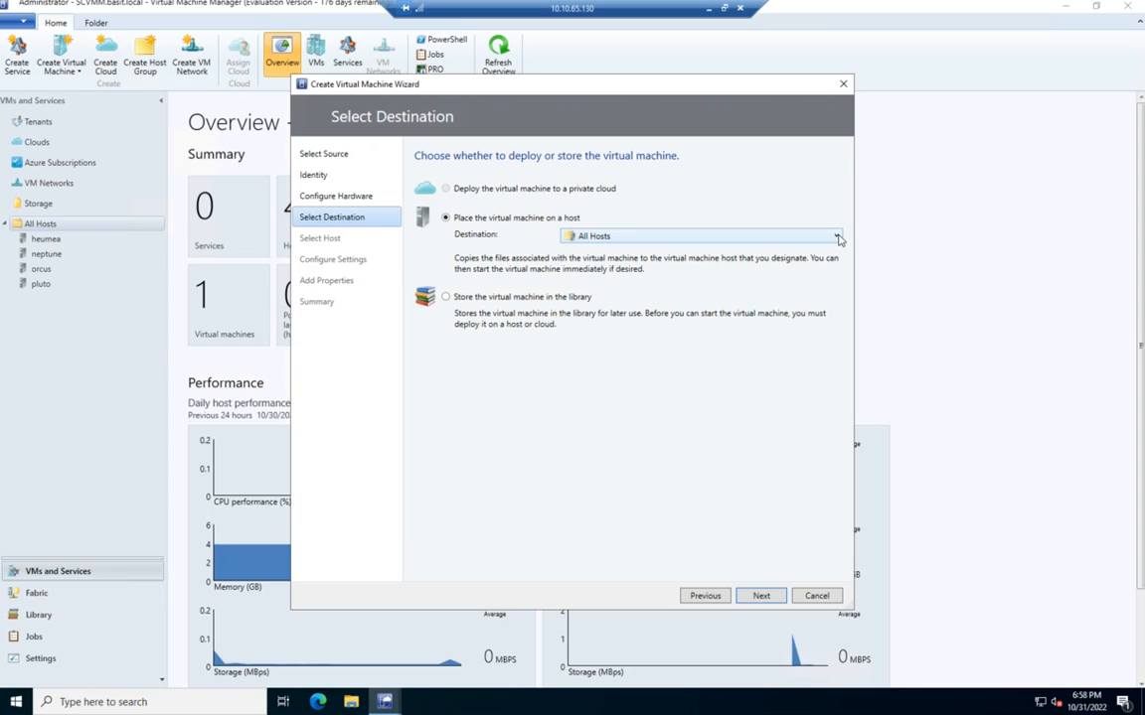
mouse_move(515, 316)
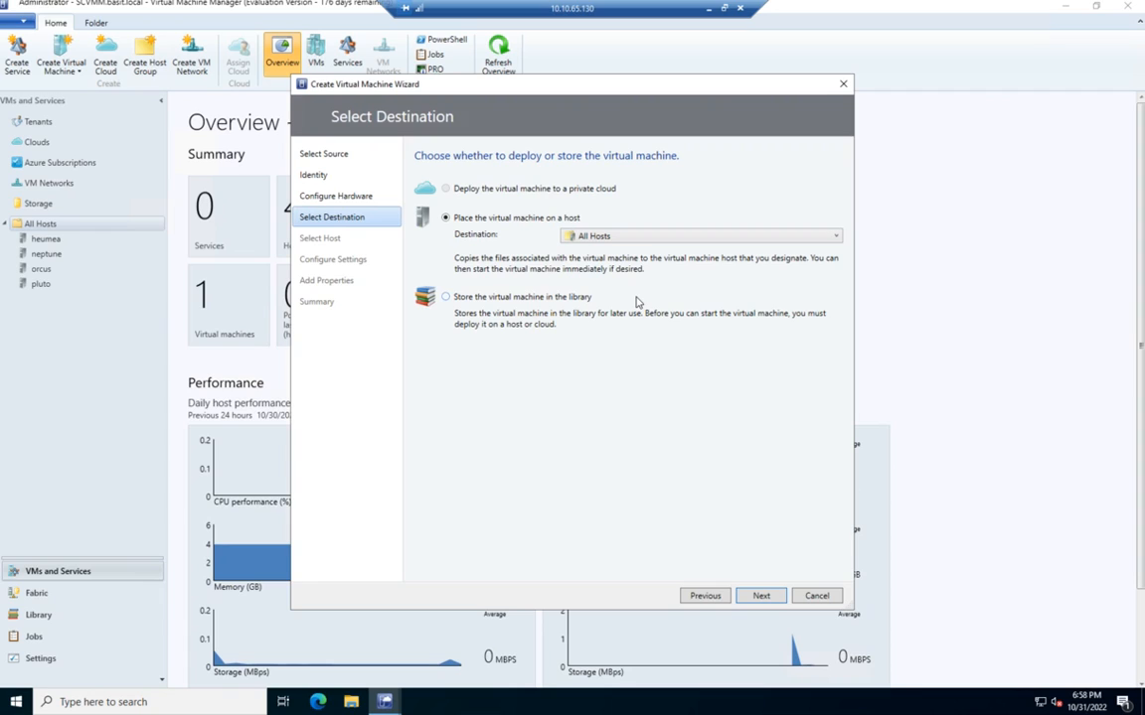
mouse_move(631, 305)
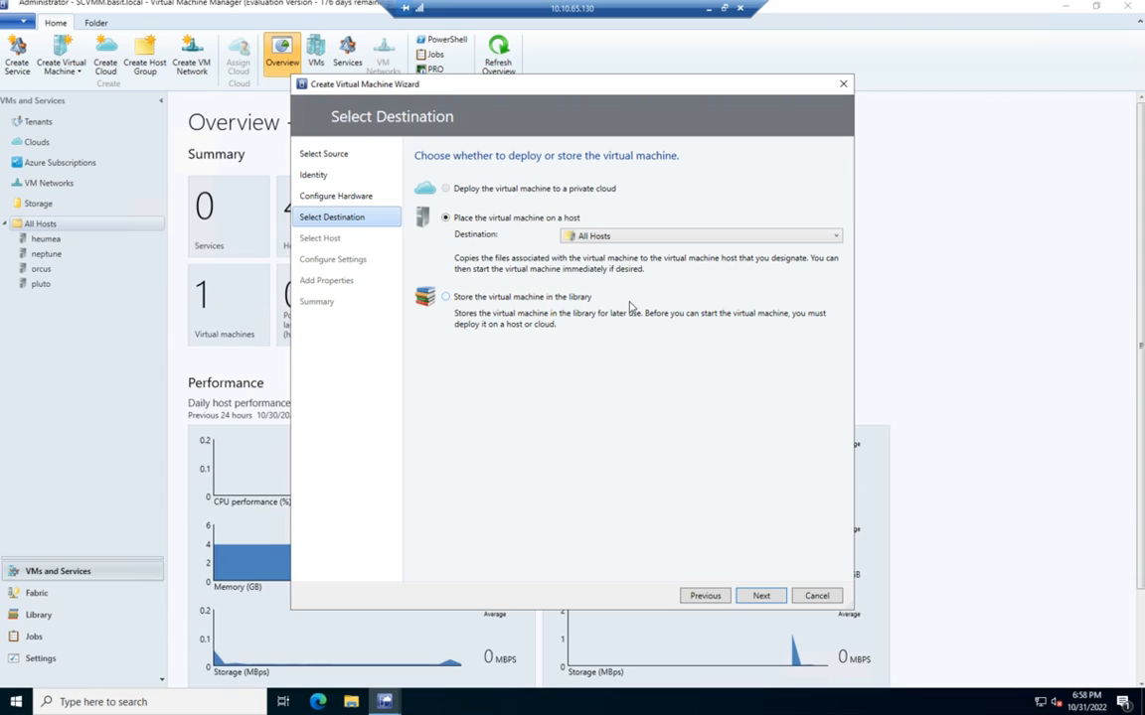
mouse_move(642, 371)
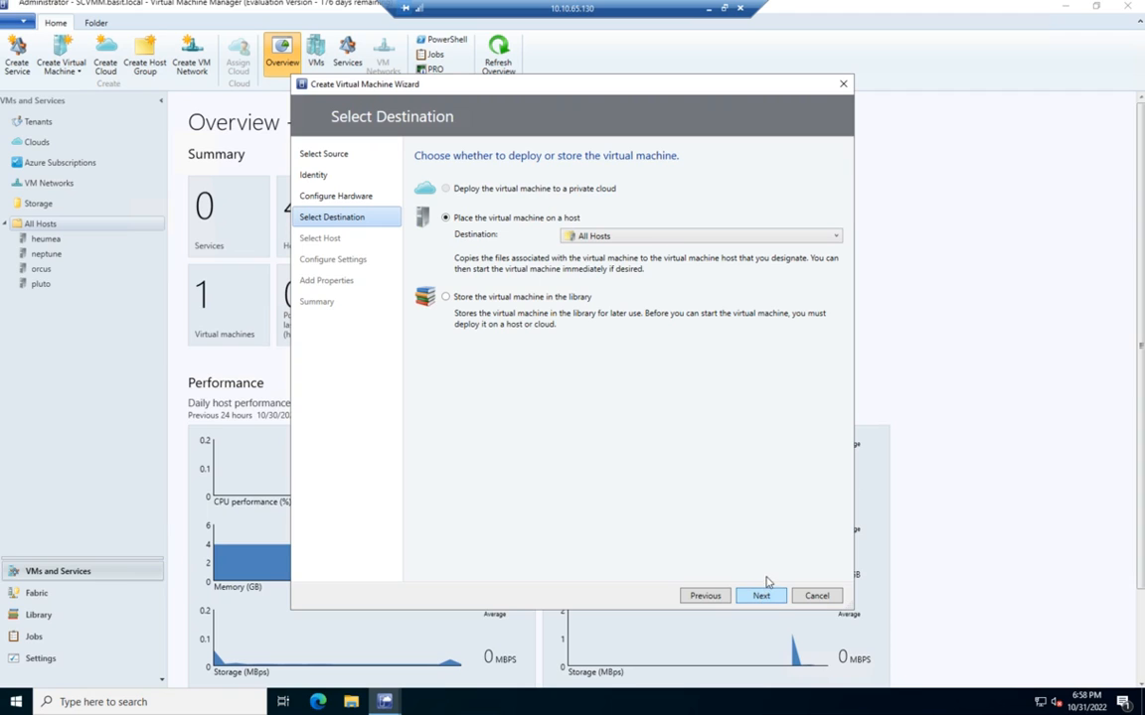
Advance to Select Host, where heumea, pluto, neptune and orcus get placement ratings.
left_click(760, 596)
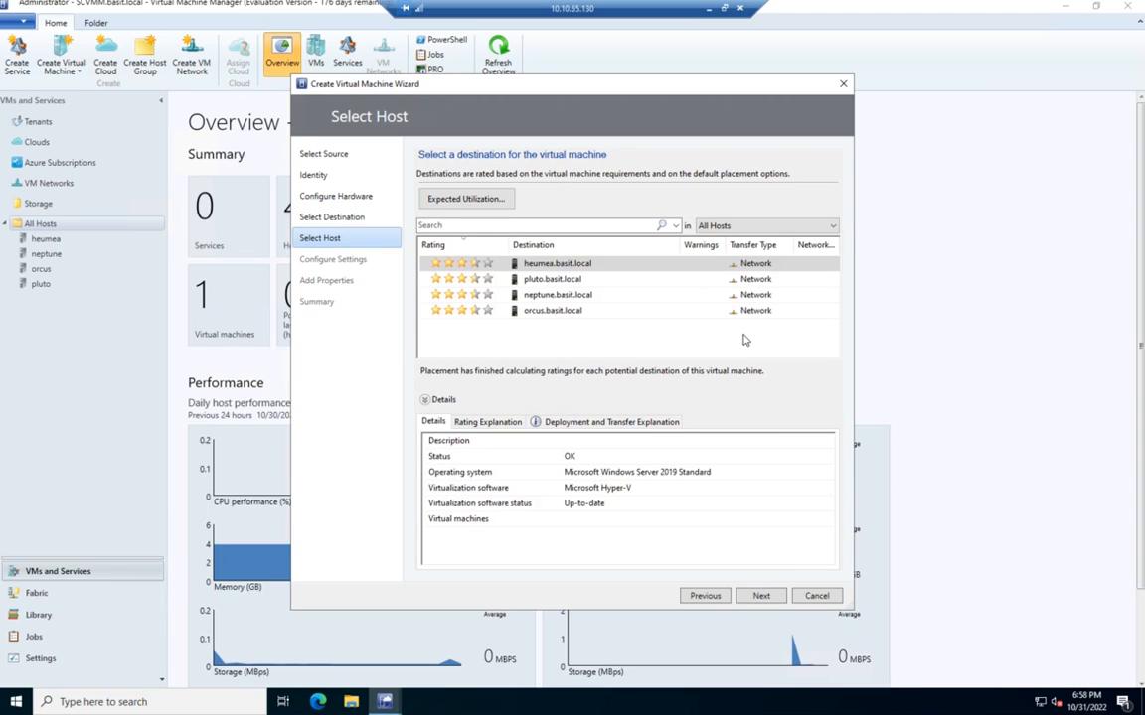
mouse_move(738, 55)
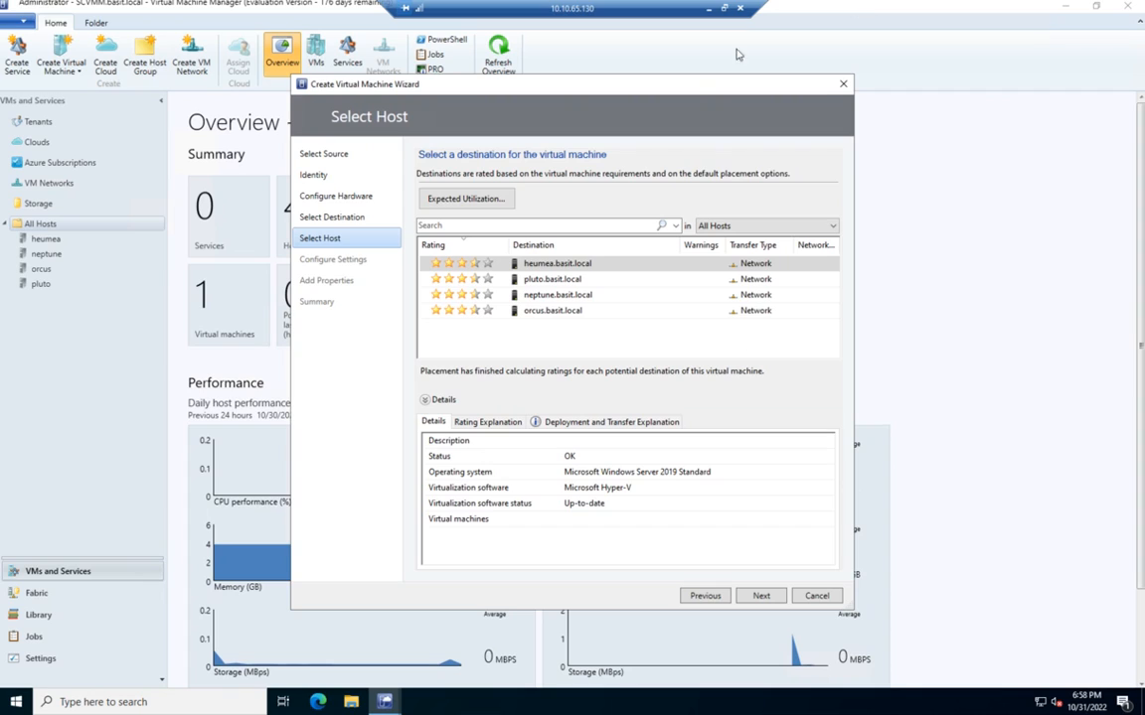
mouse_move(542, 279)
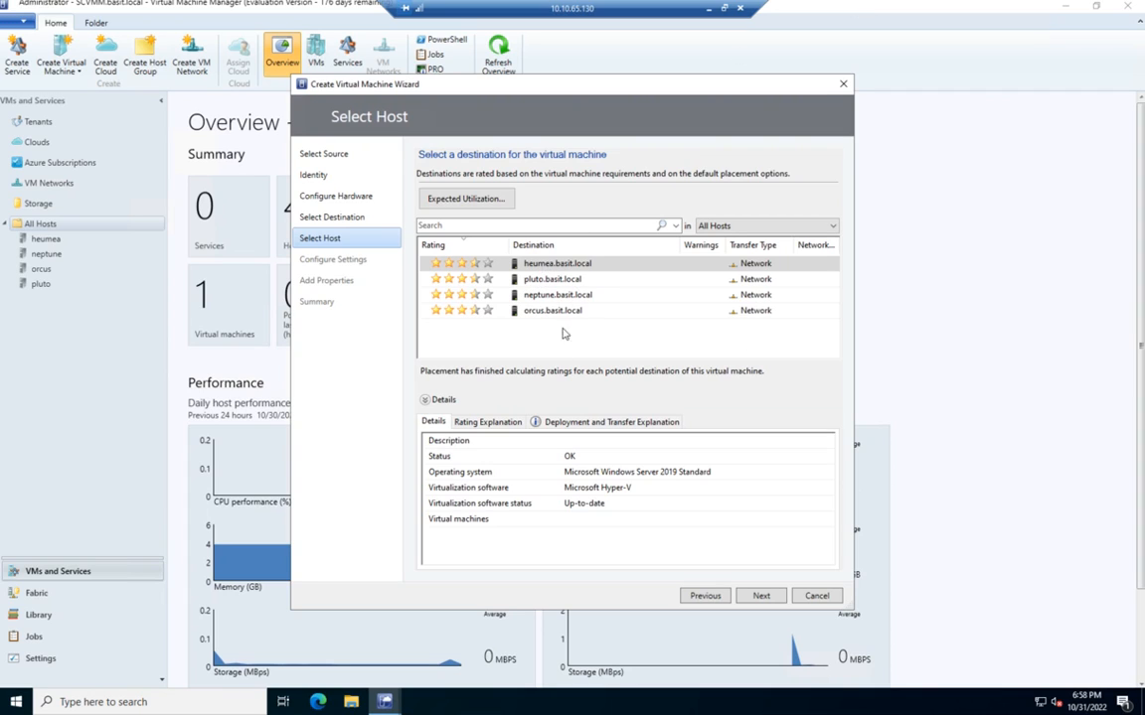
mouse_move(524, 312)
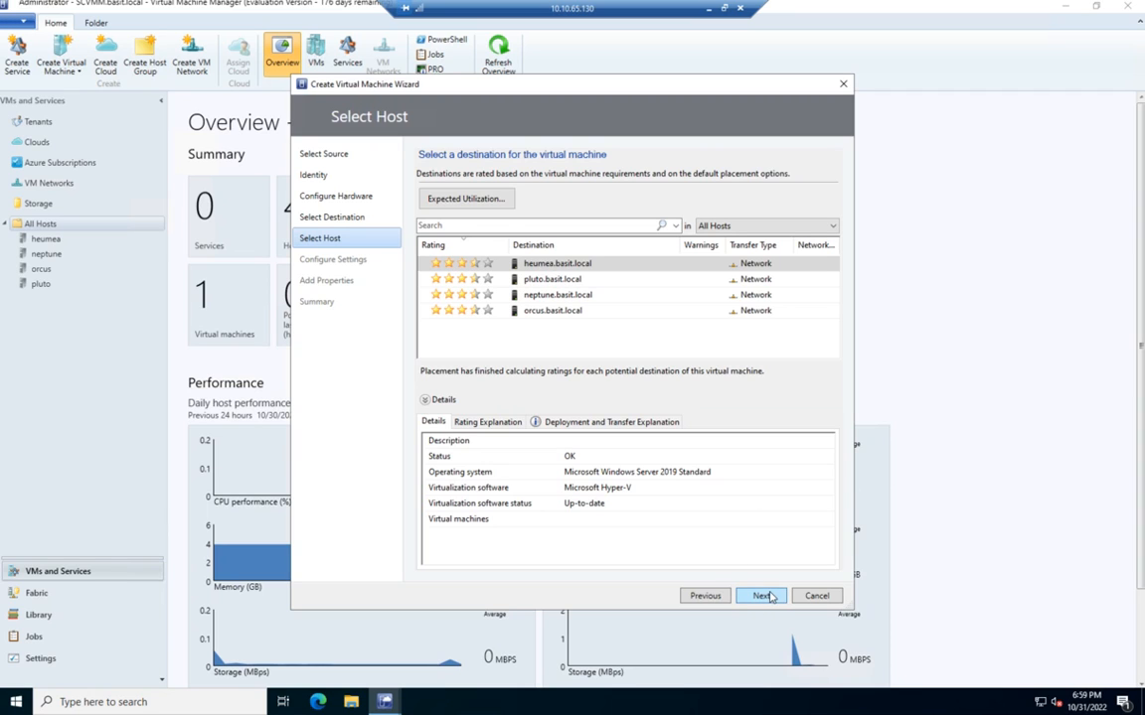
With heumea.basit.local selected, continue to the Configure Settings page.
left_click(761, 595)
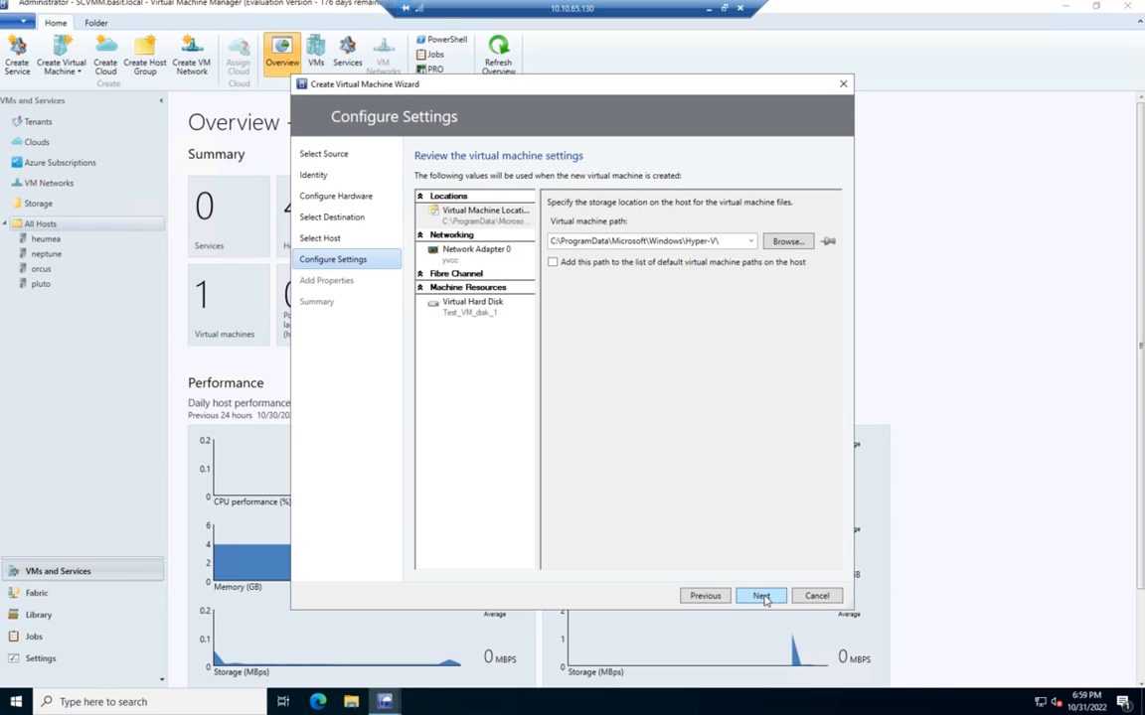
Keep Save State as the stop action and set the OS to Ubuntu Linux 18.04 (64 bit).
left_click(761, 595)
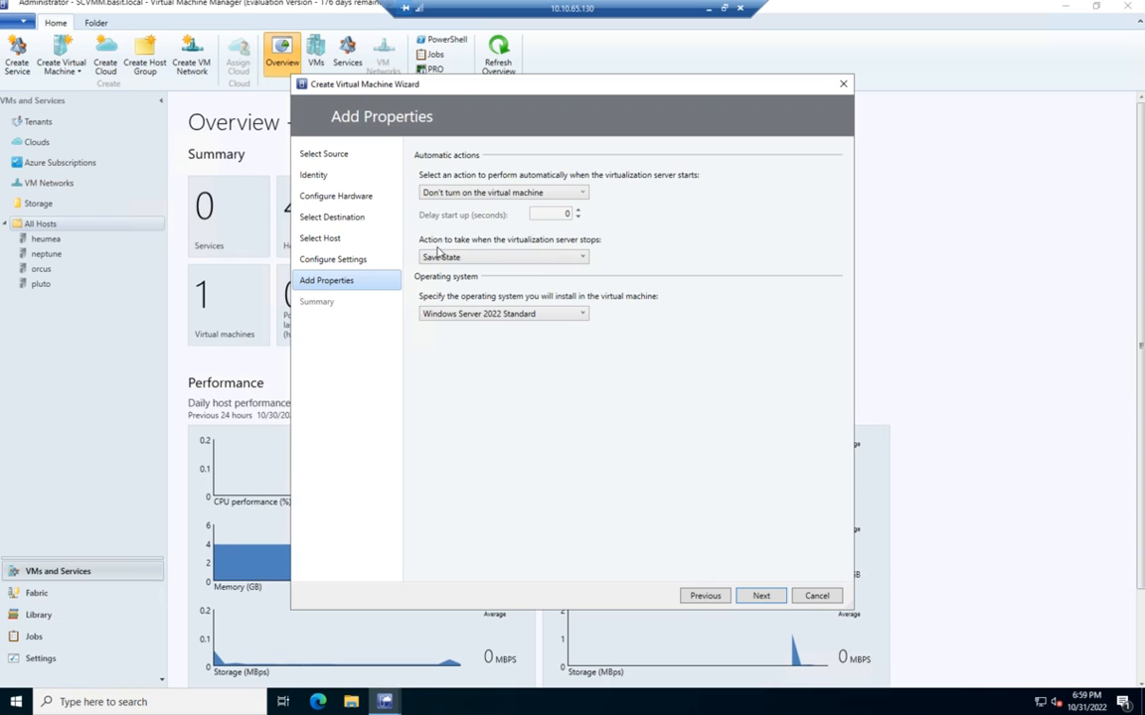
mouse_move(581, 263)
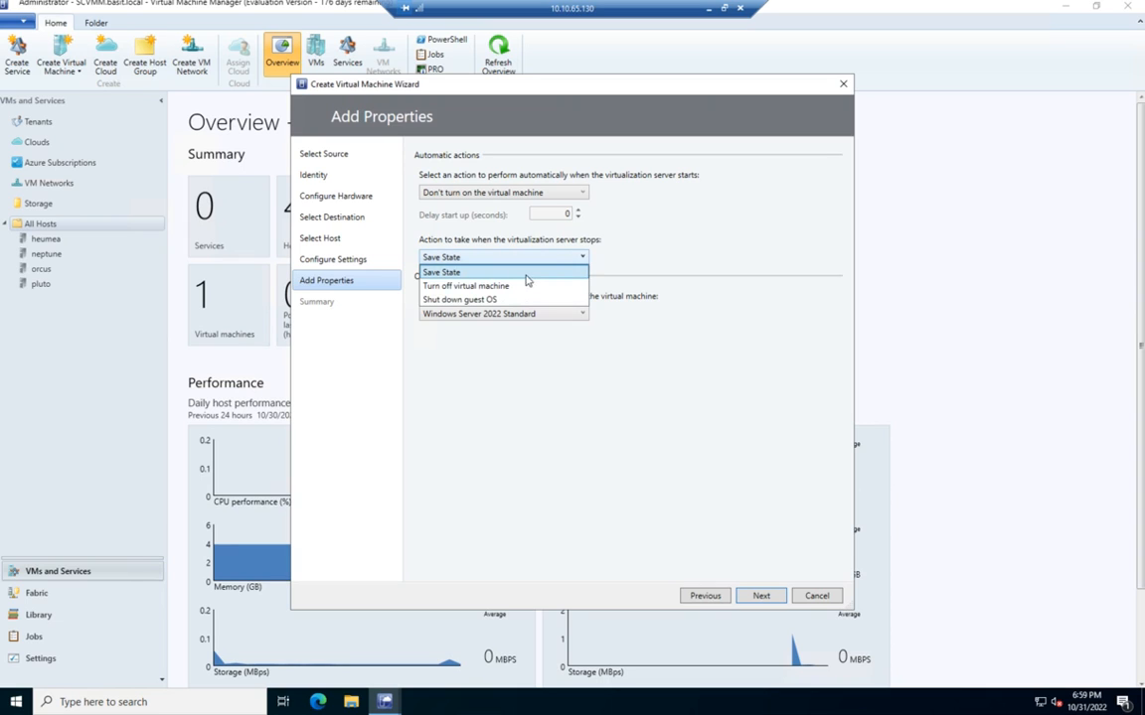
left_click(441, 271)
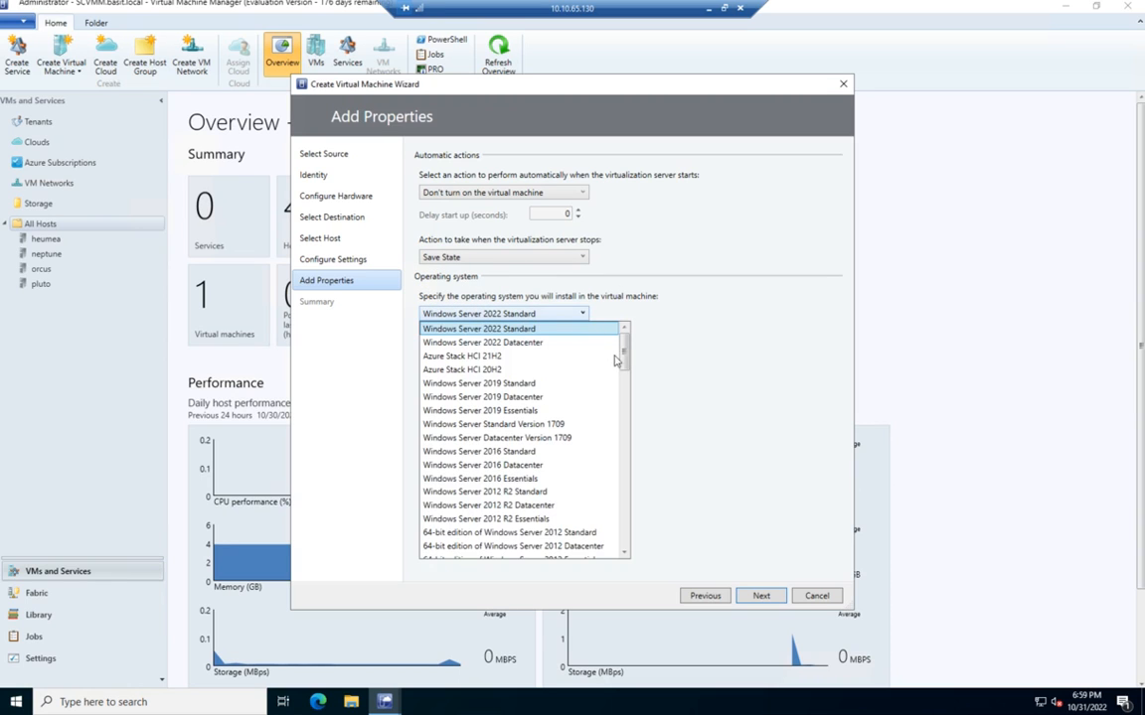
scroll("down", 3)
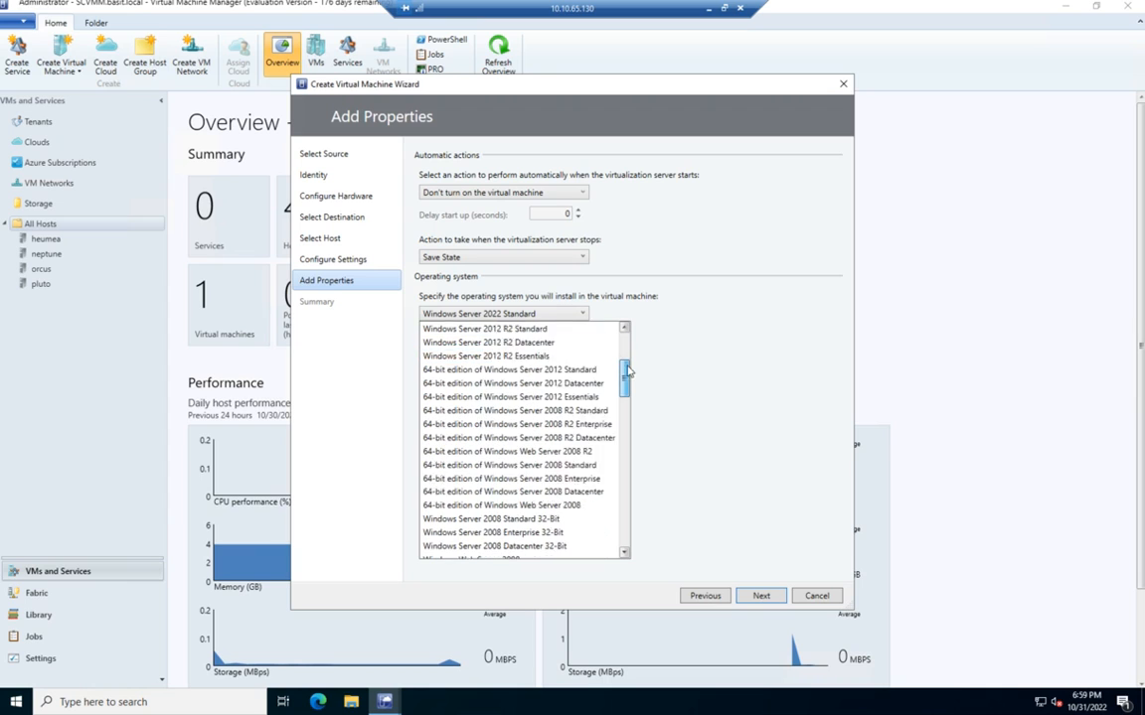
scroll("down", 3)
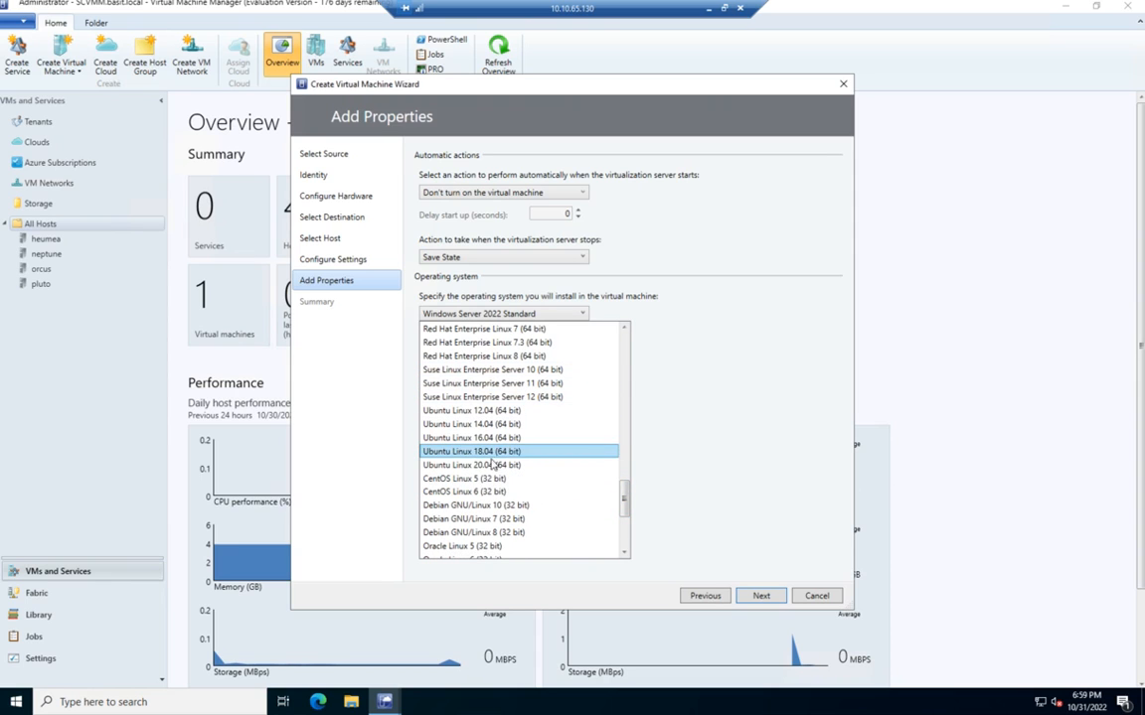
left_click(471, 451)
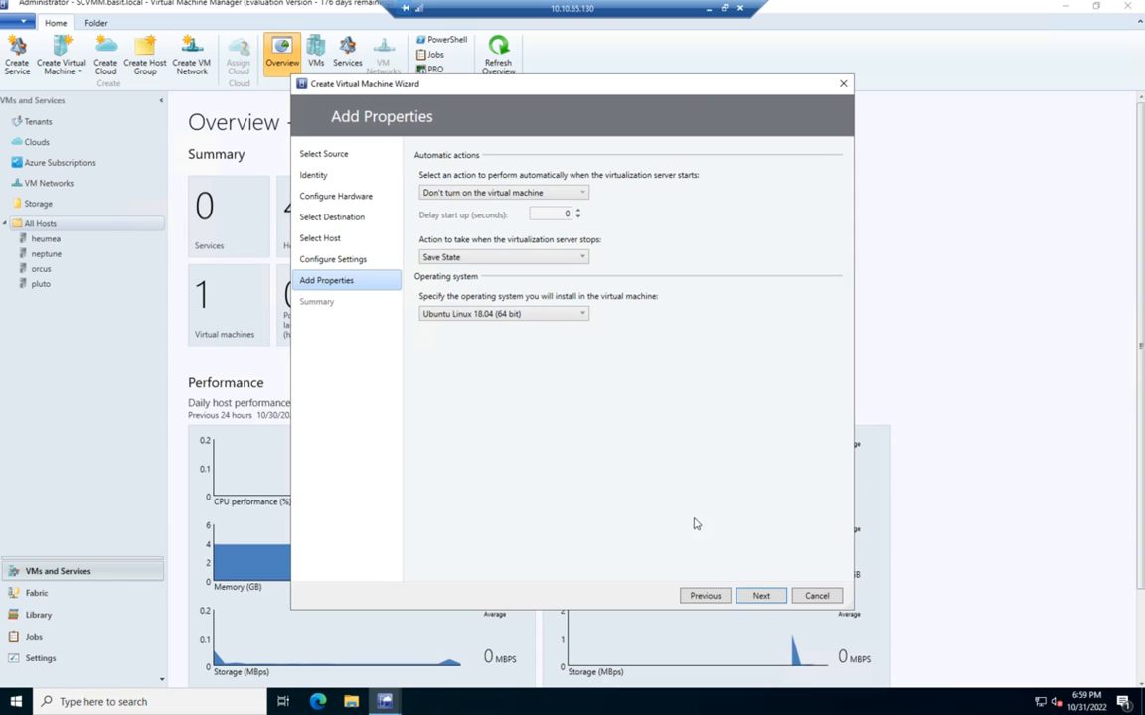
left_click(761, 595)
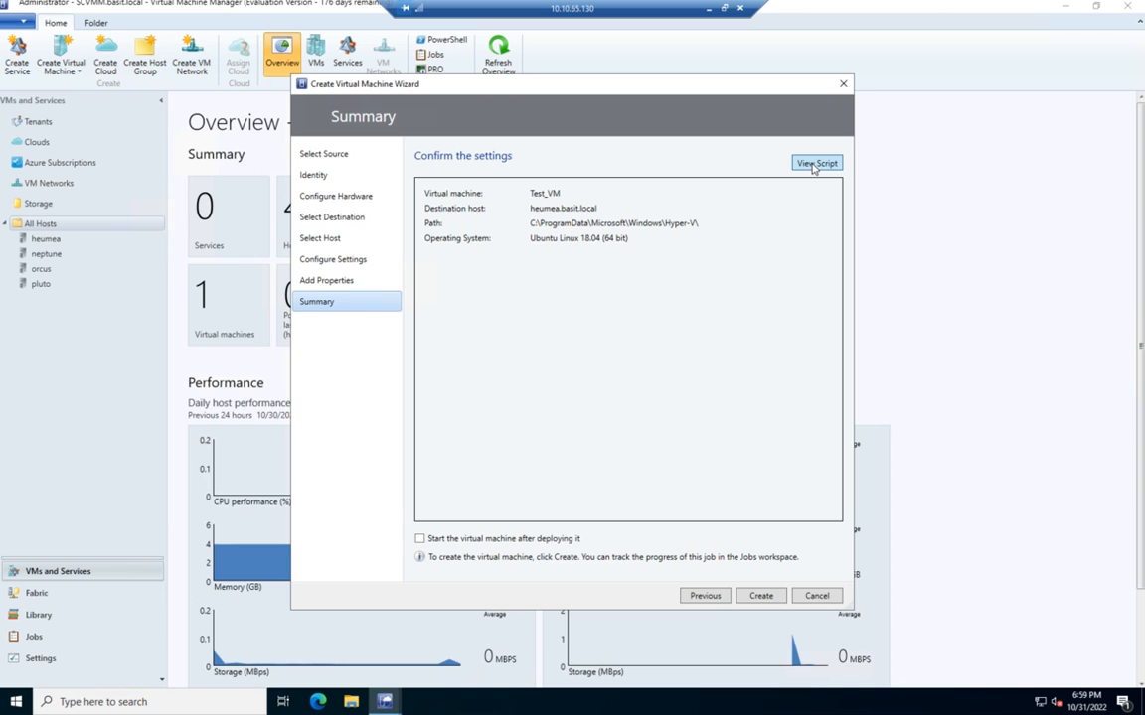
Review Test_VM's generated PowerShell script in Notepad, then start the VM creation.
left_click(816, 163)
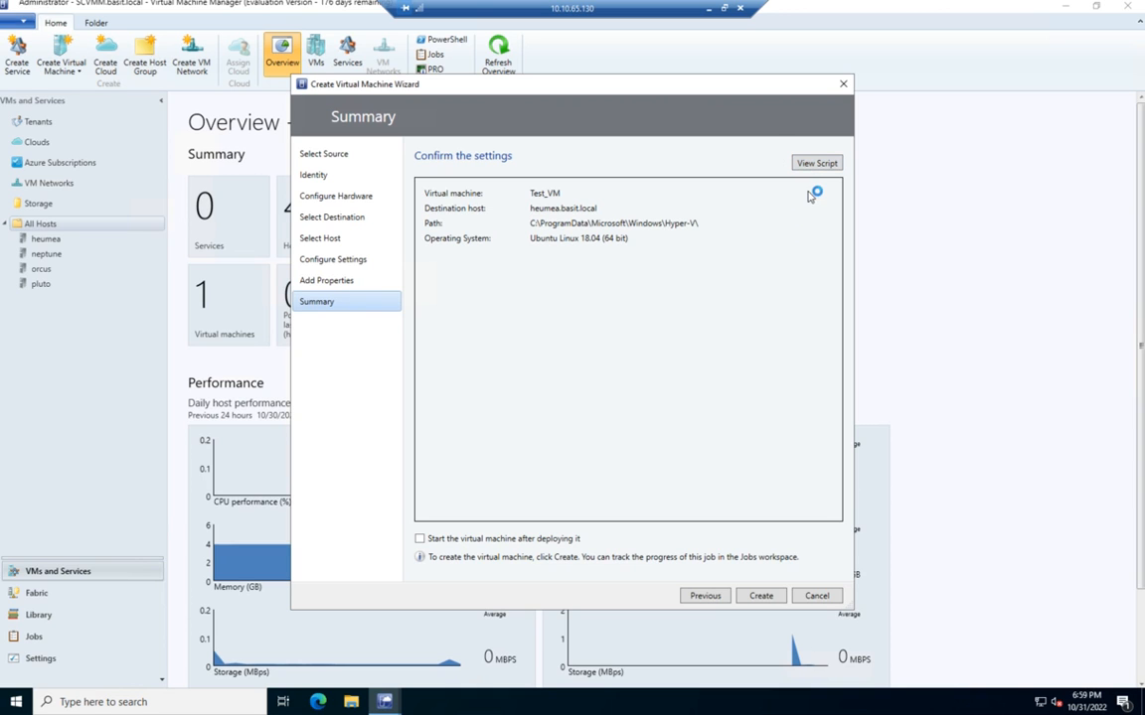
left_click(816, 161)
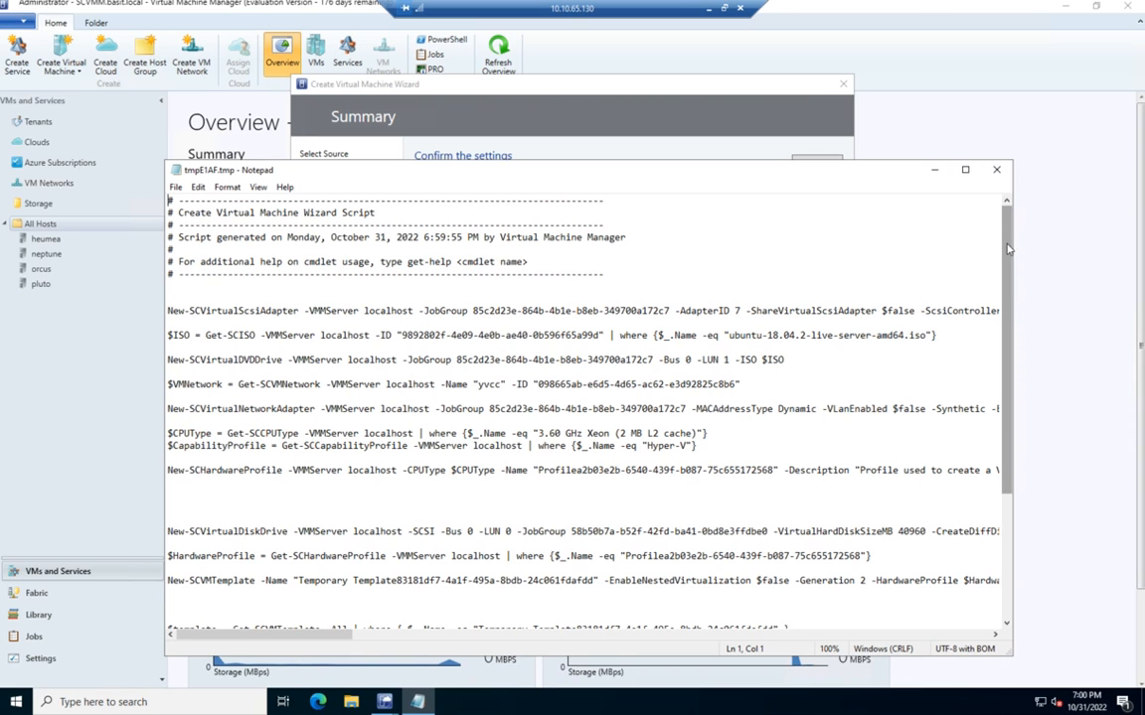
scroll("down", 3)
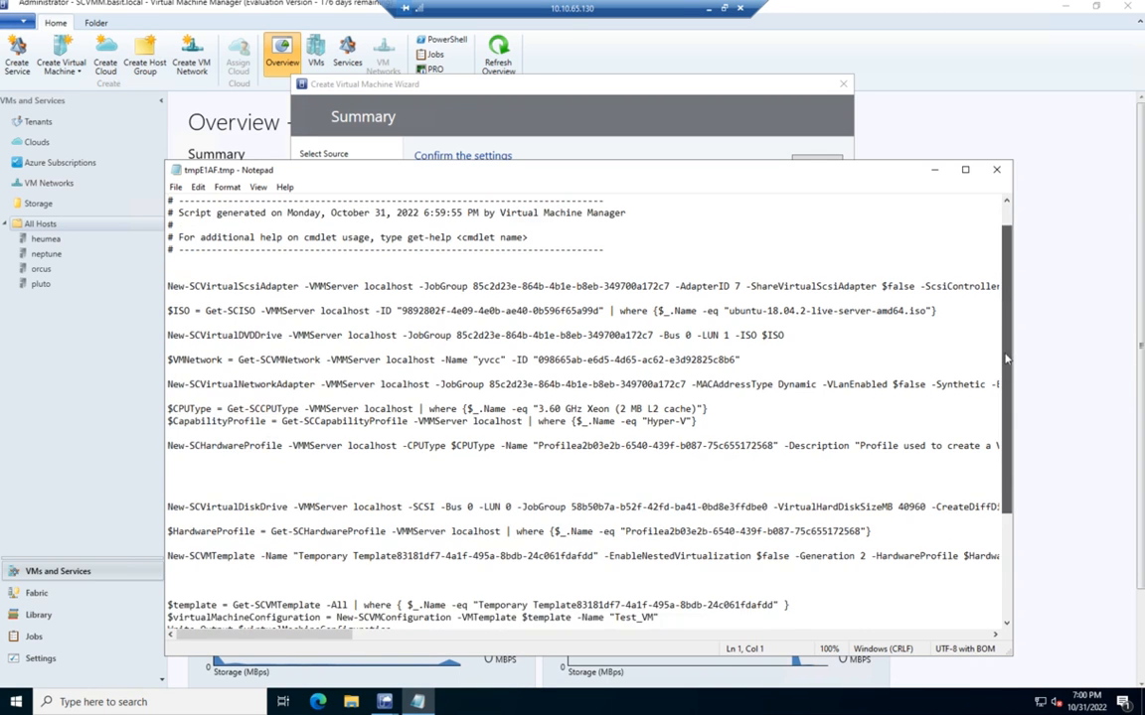
scroll("down", 3)
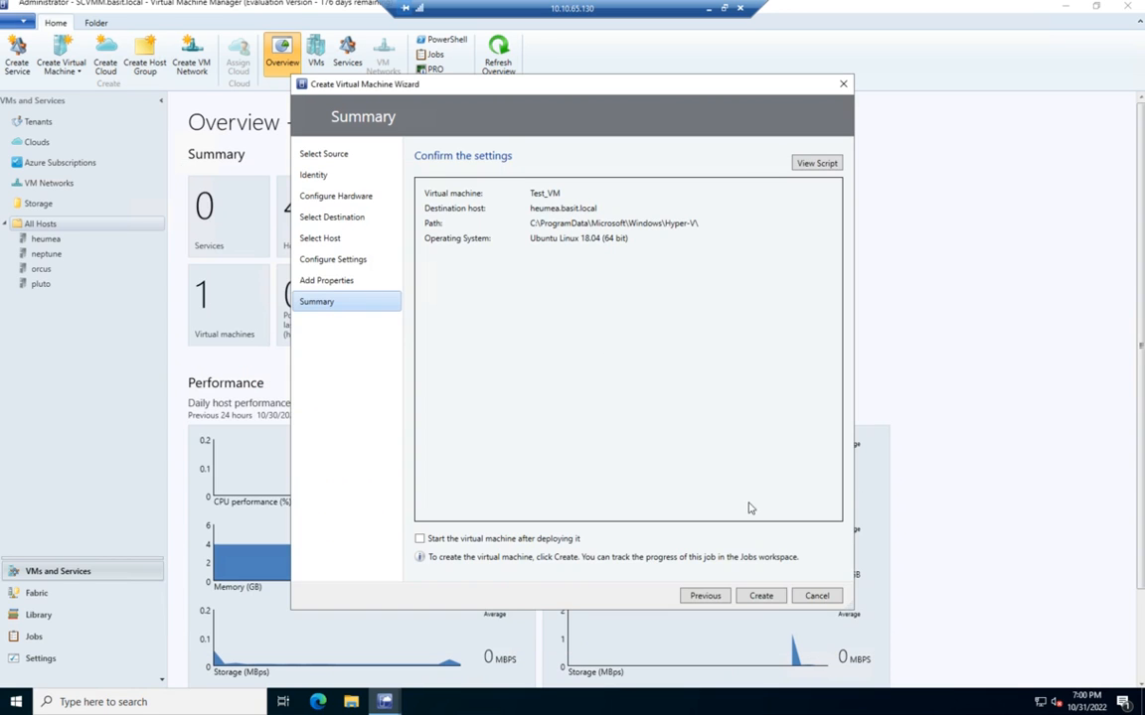
left_click(761, 595)
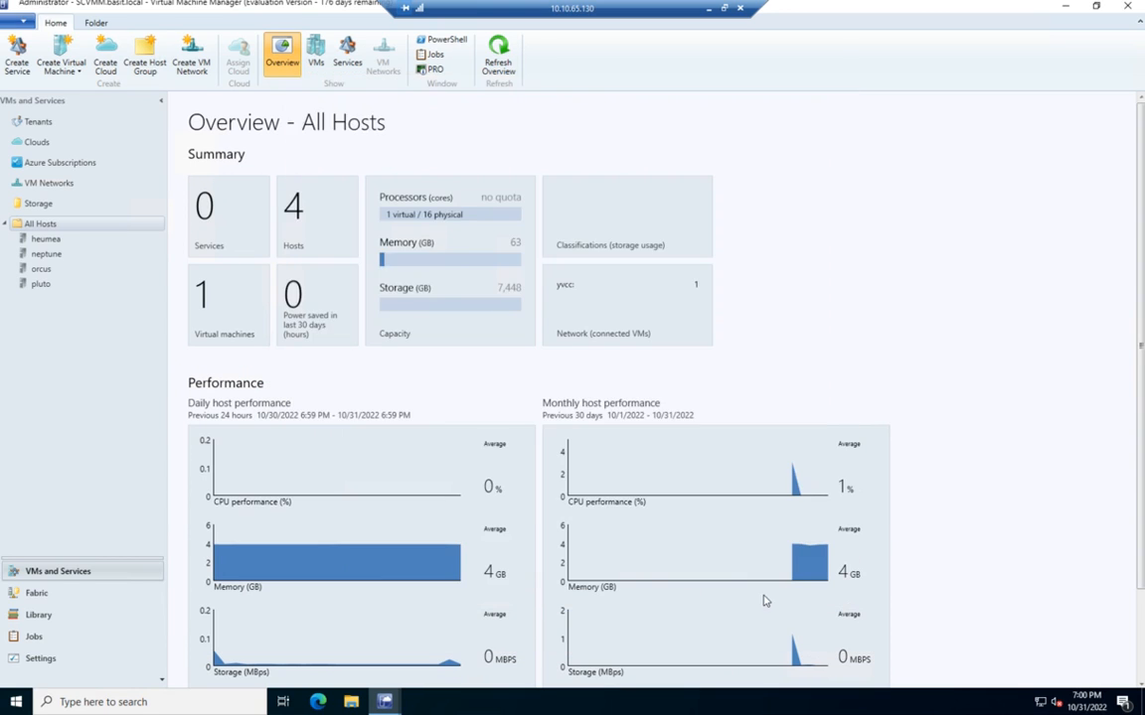
Open the Jobs window to follow the Create virtual machine job for Test_VM, at 16%.
left_click(434, 54)
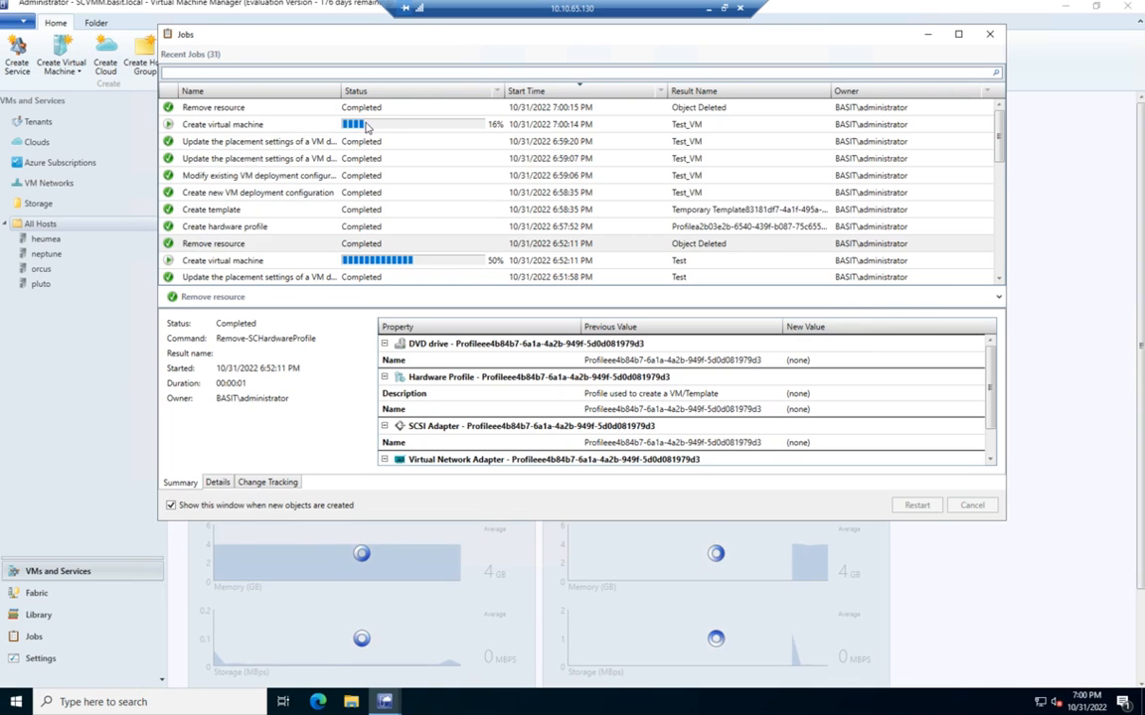
mouse_move(475, 133)
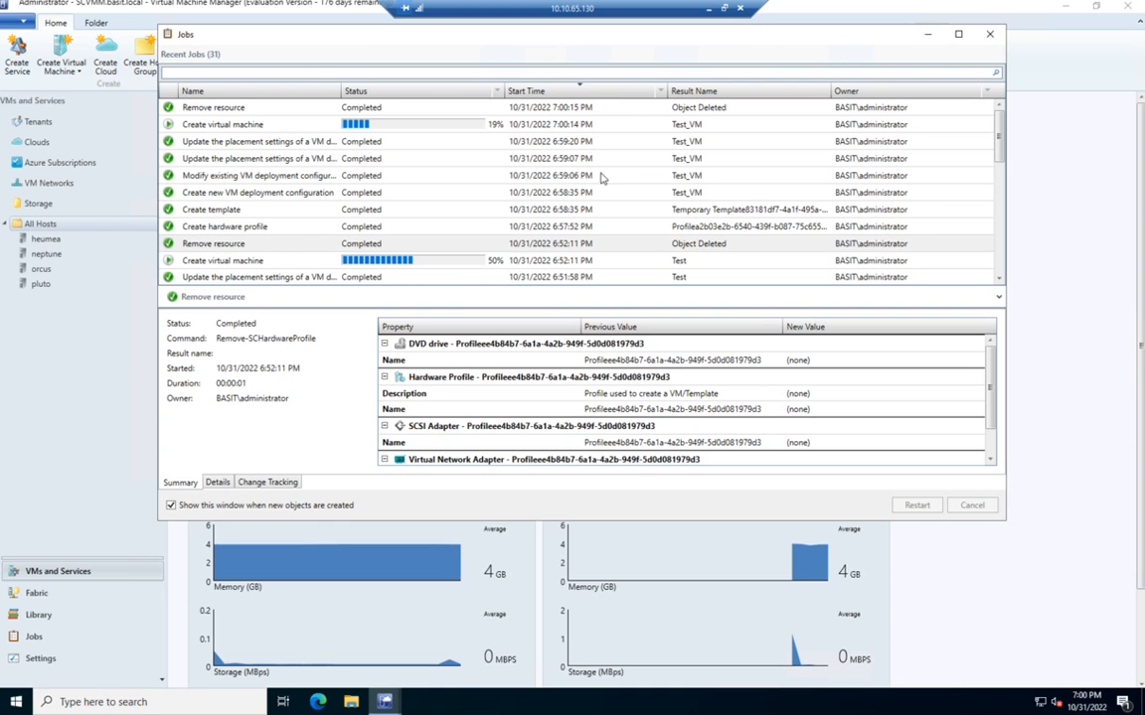
mouse_move(446, 228)
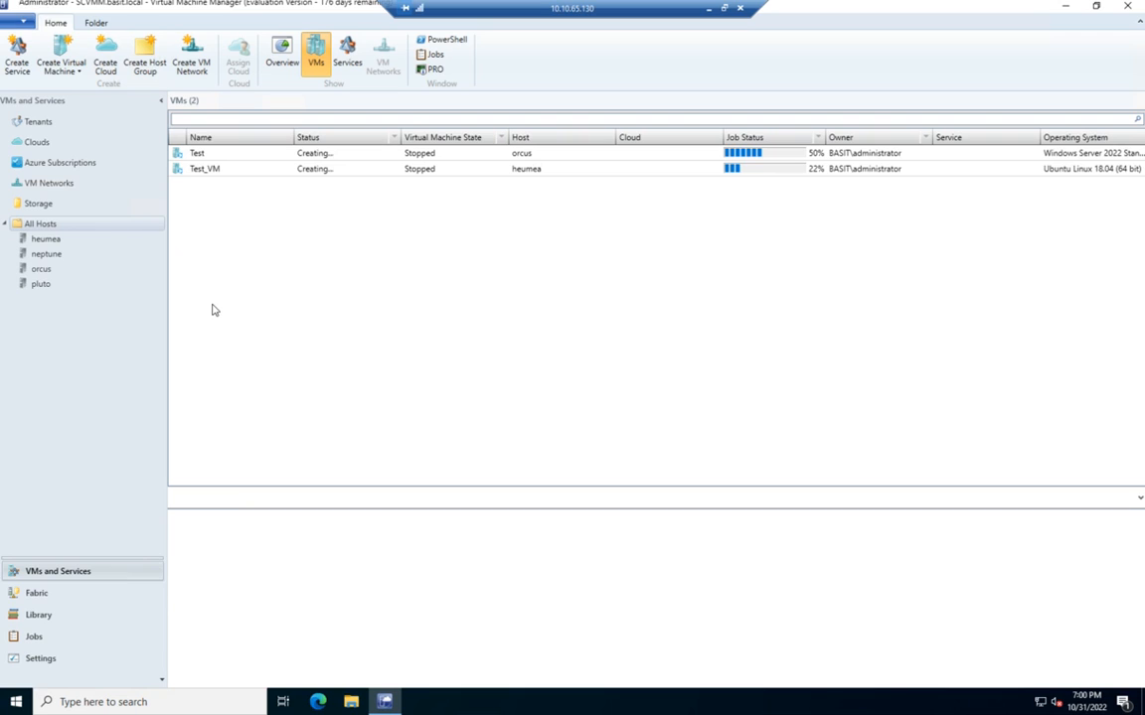
mouse_move(376, 177)
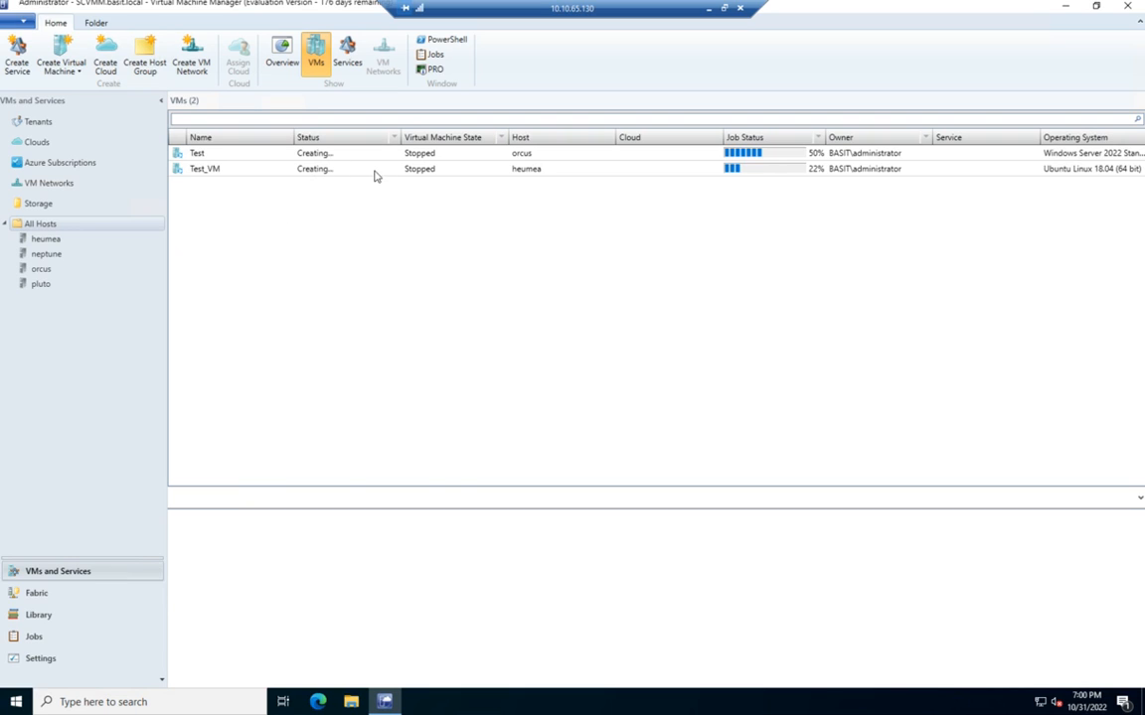
mouse_move(776, 149)
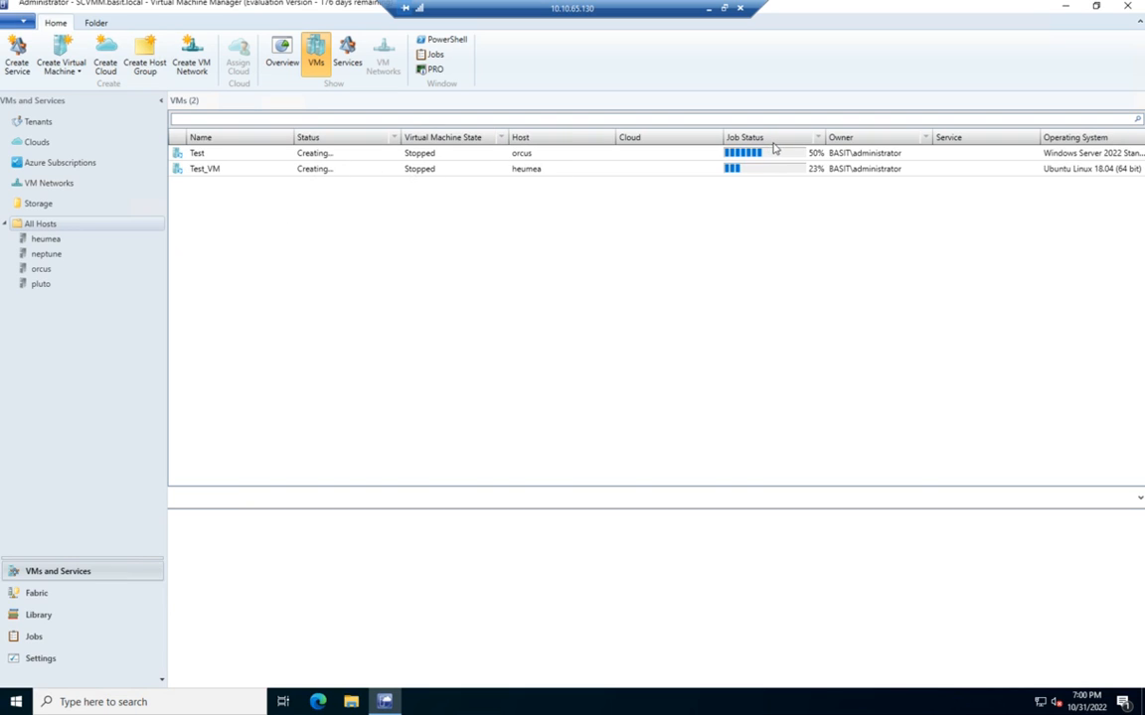
mouse_move(1083, 178)
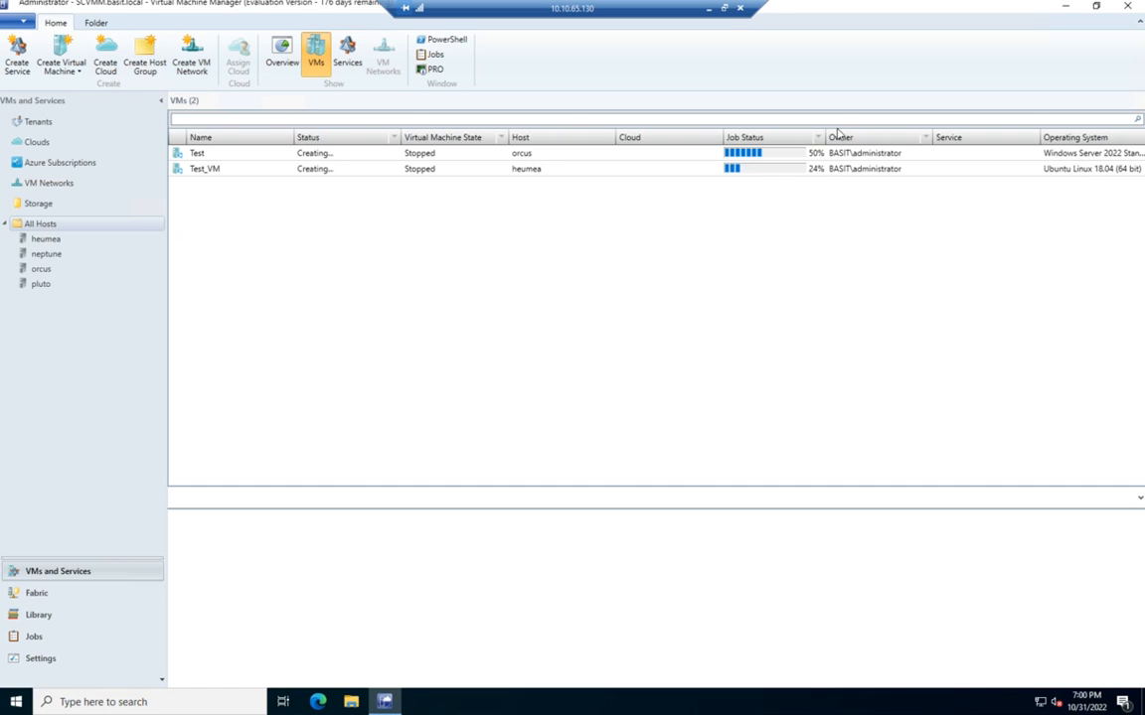
mouse_move(528, 336)
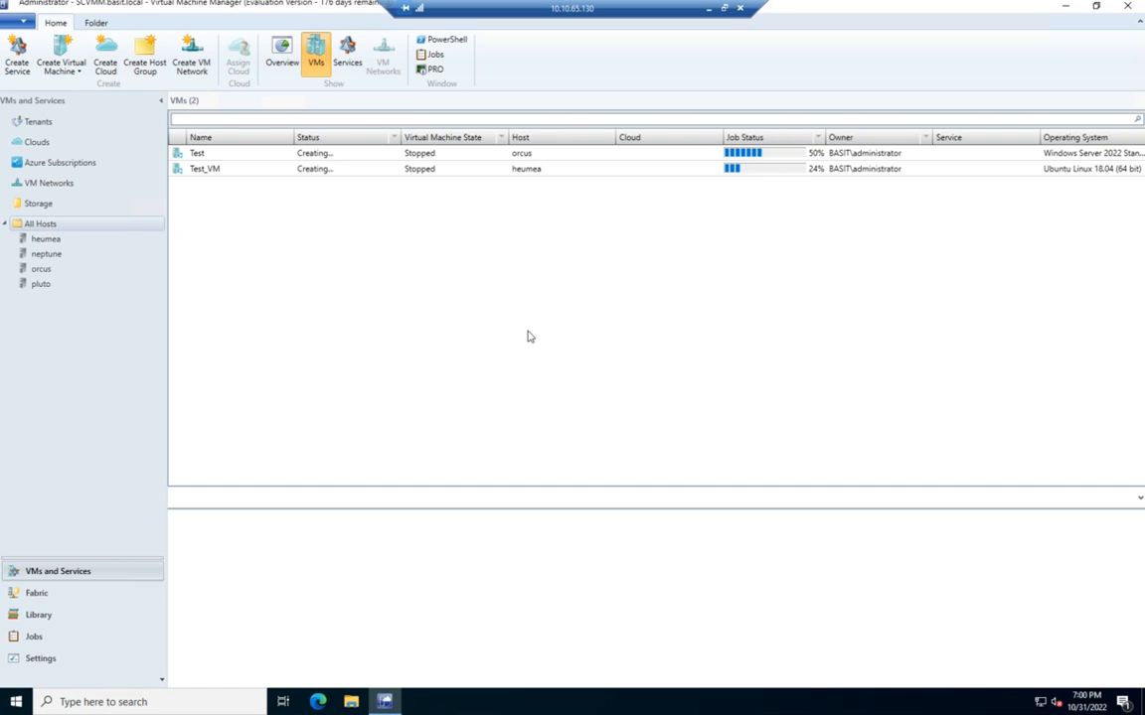
mouse_move(417, 300)
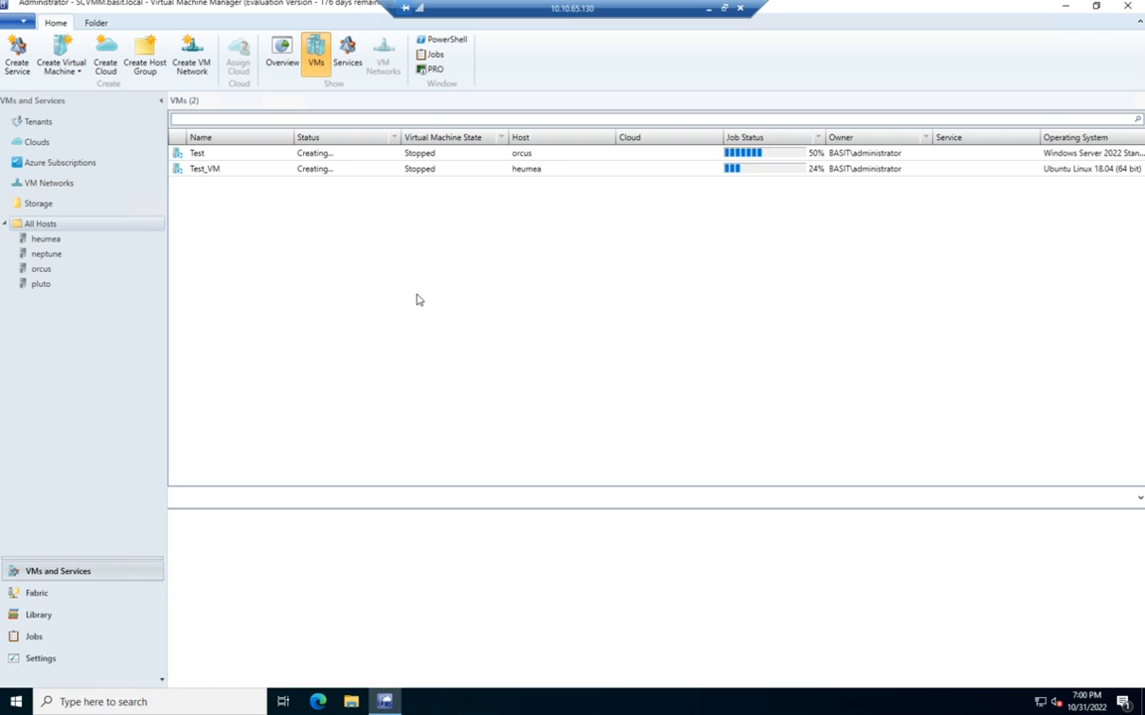